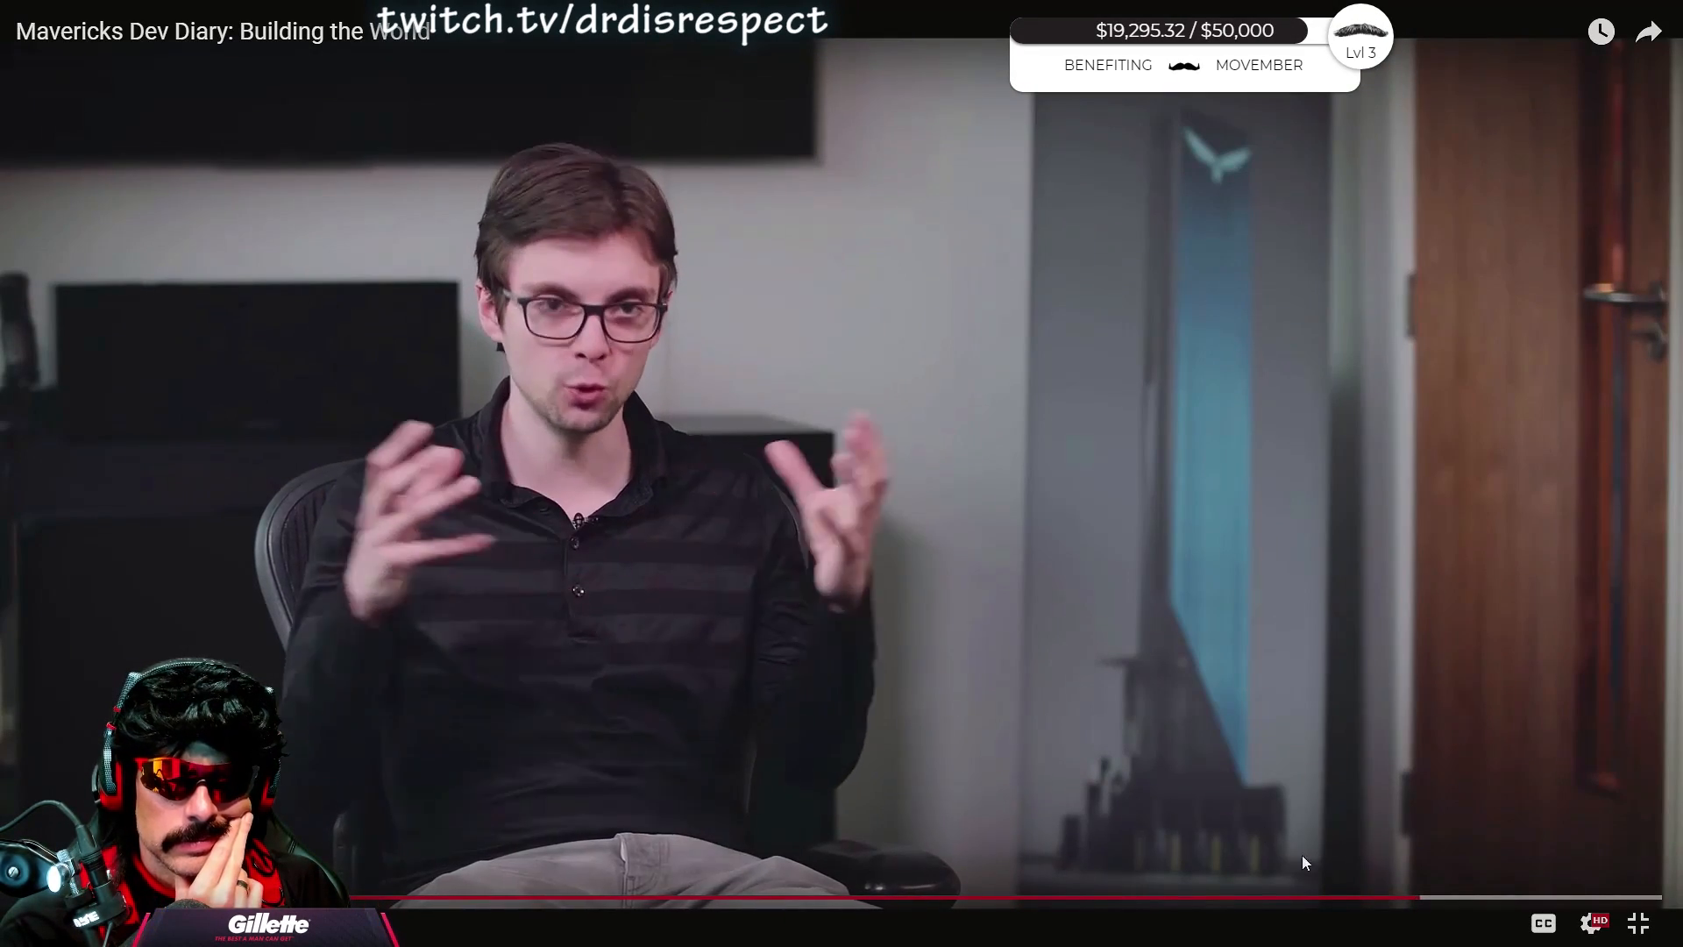
mouse_move(1479, 905)
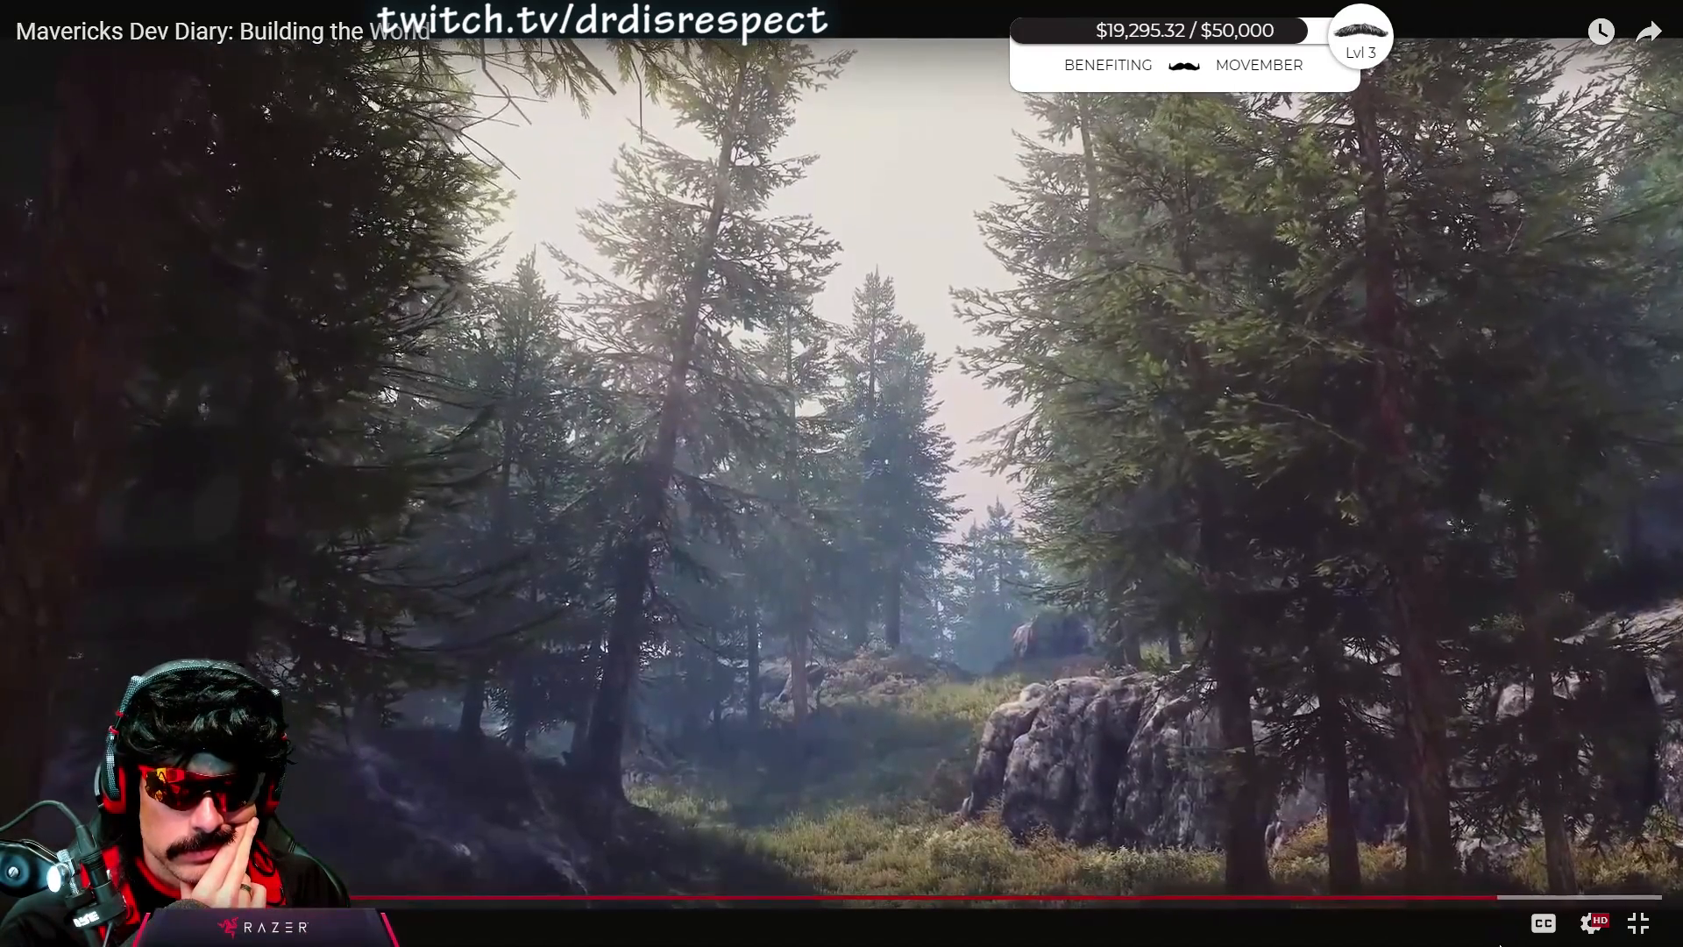
mouse_move(1546, 896)
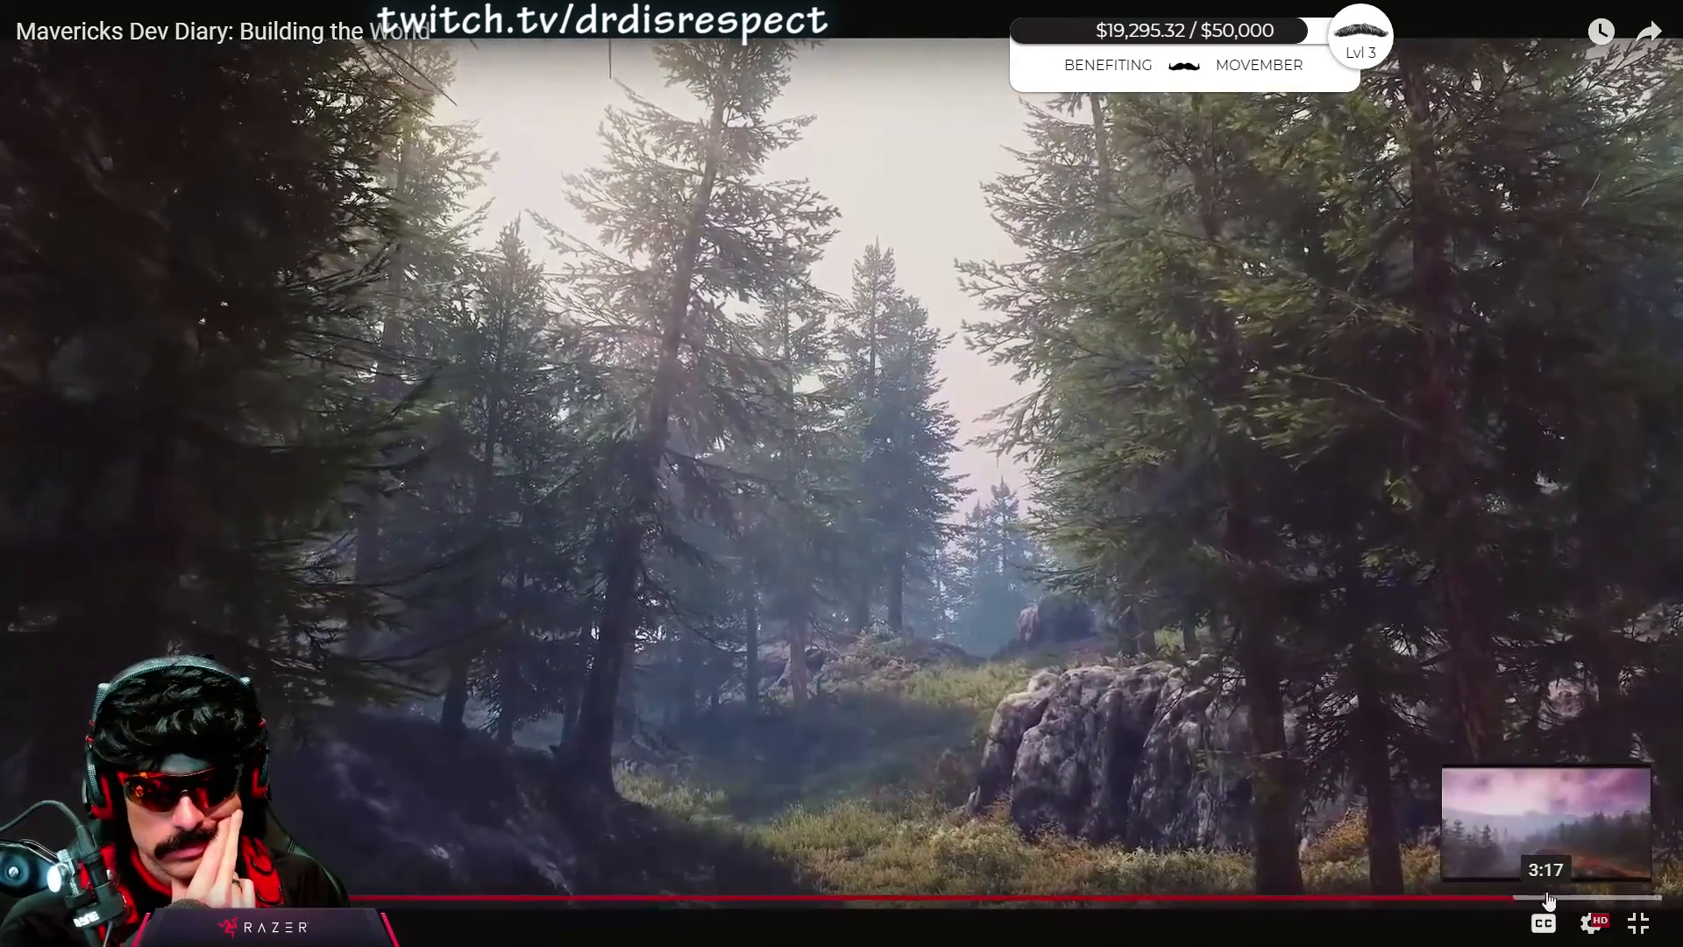
Leave the full-screen Dev Diary and play 'Making Mavericks #05: The Forge' from Uploads.
click(1637, 923)
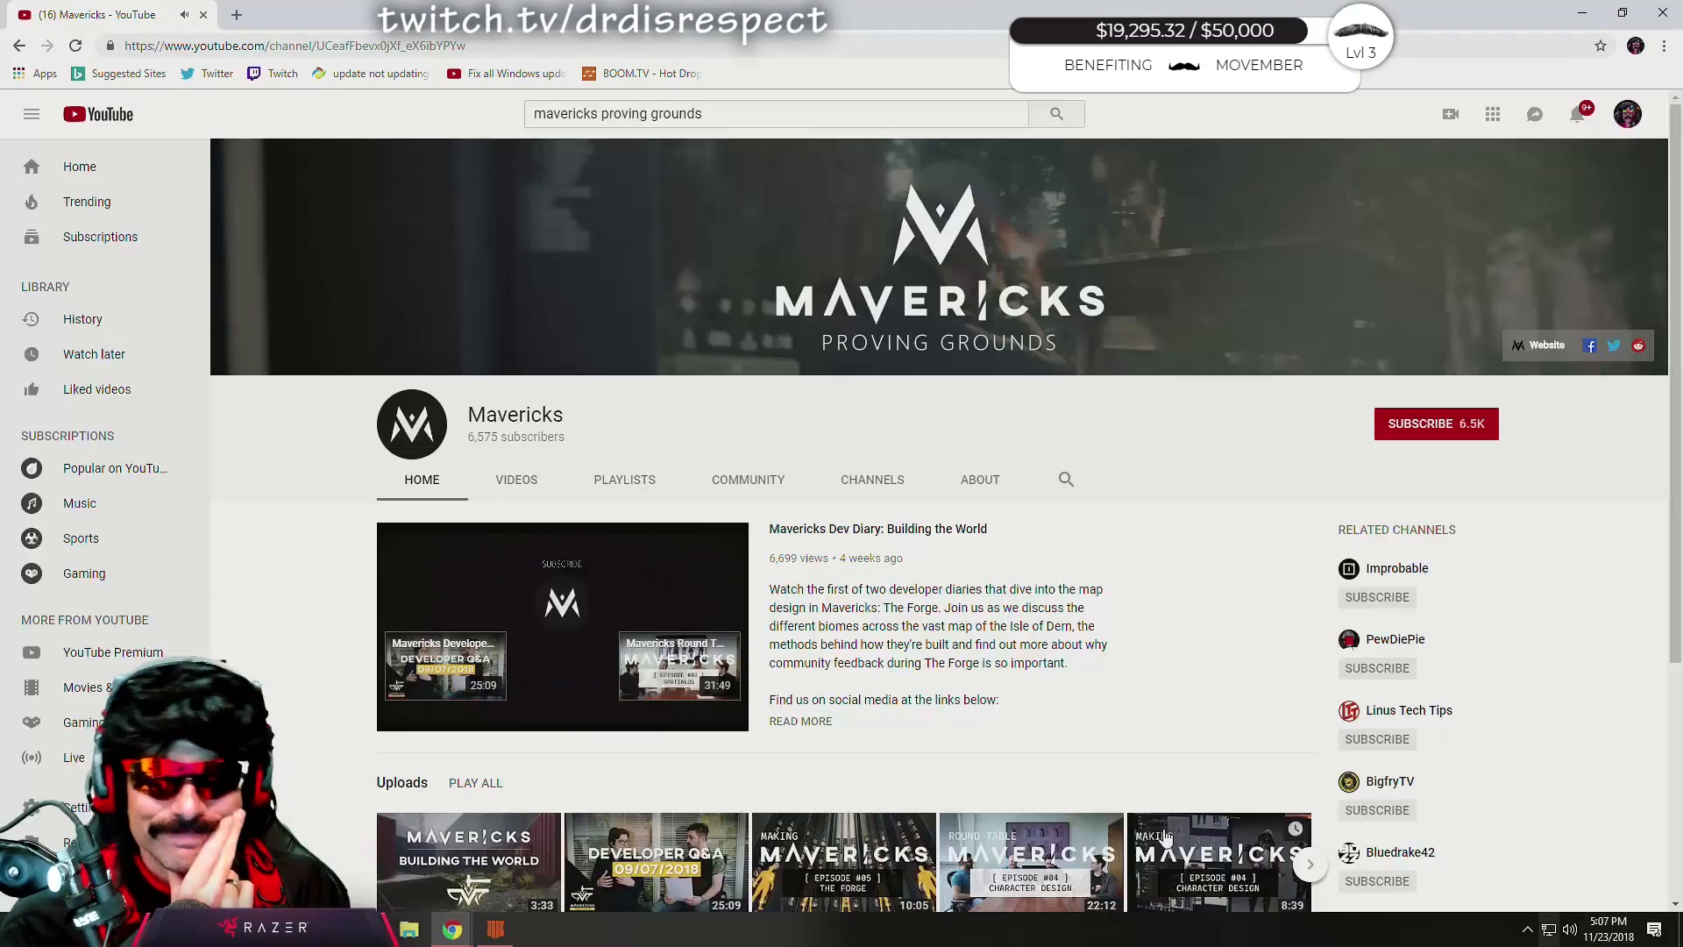
scroll(down, 3)
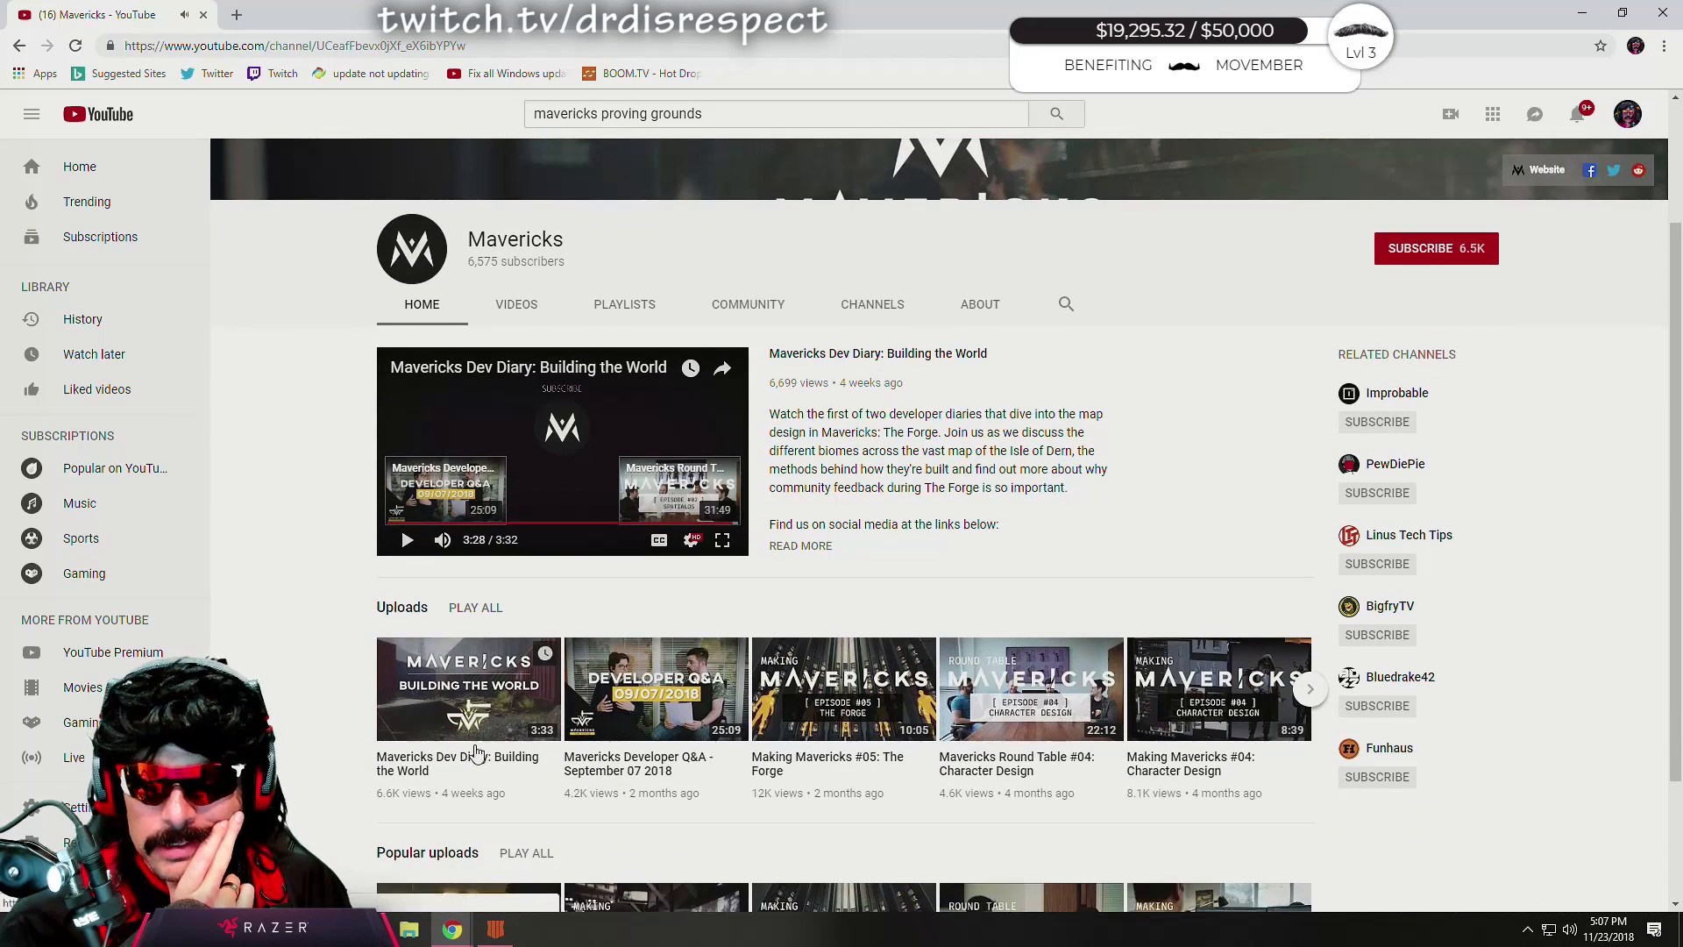
mouse_move(641, 780)
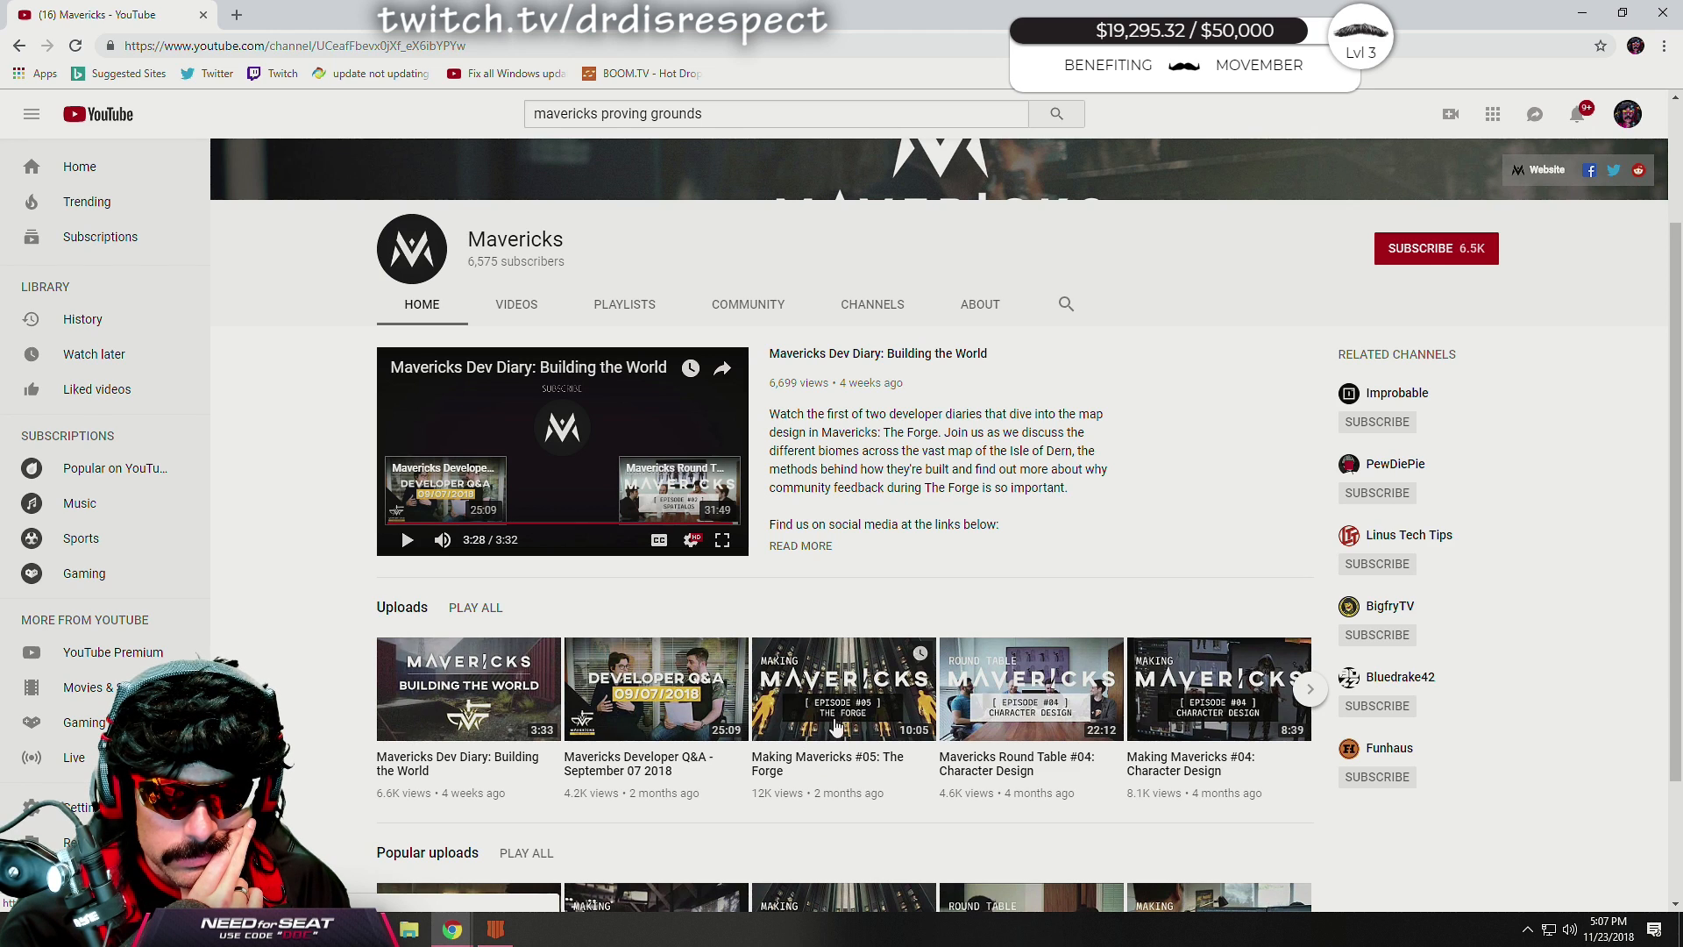
click(842, 688)
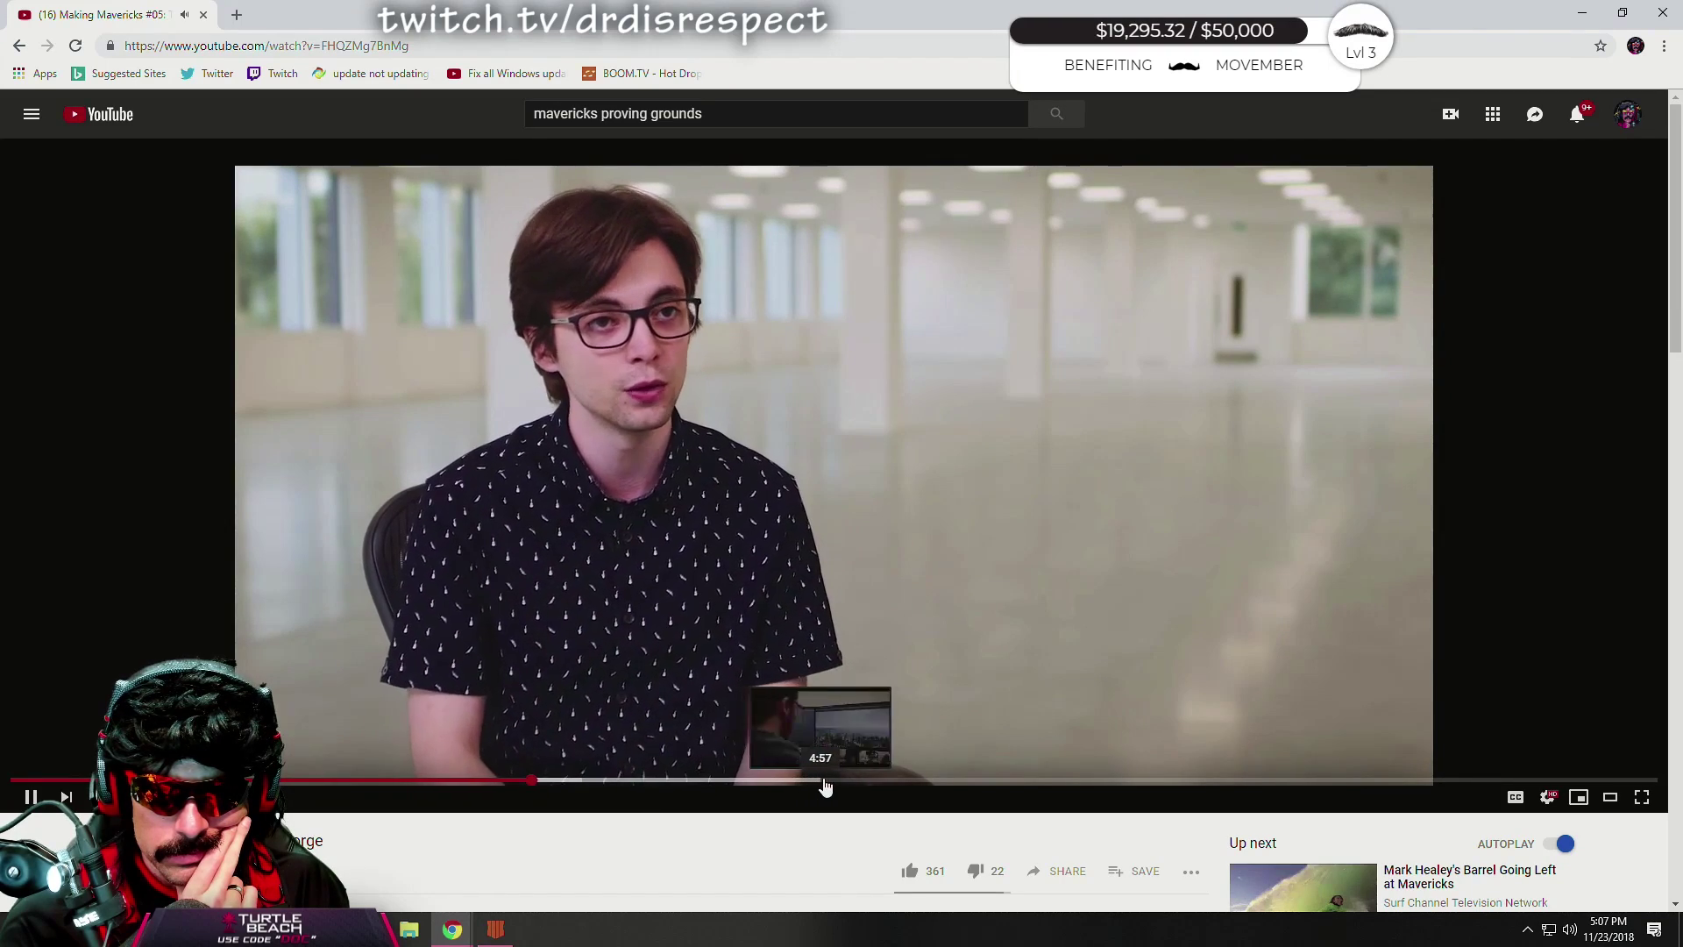
Skip ahead in The Forge, then play 'Mavericks Proving Grounds - Teaser Trailer | E3 2018' from the channel.
click(870, 781)
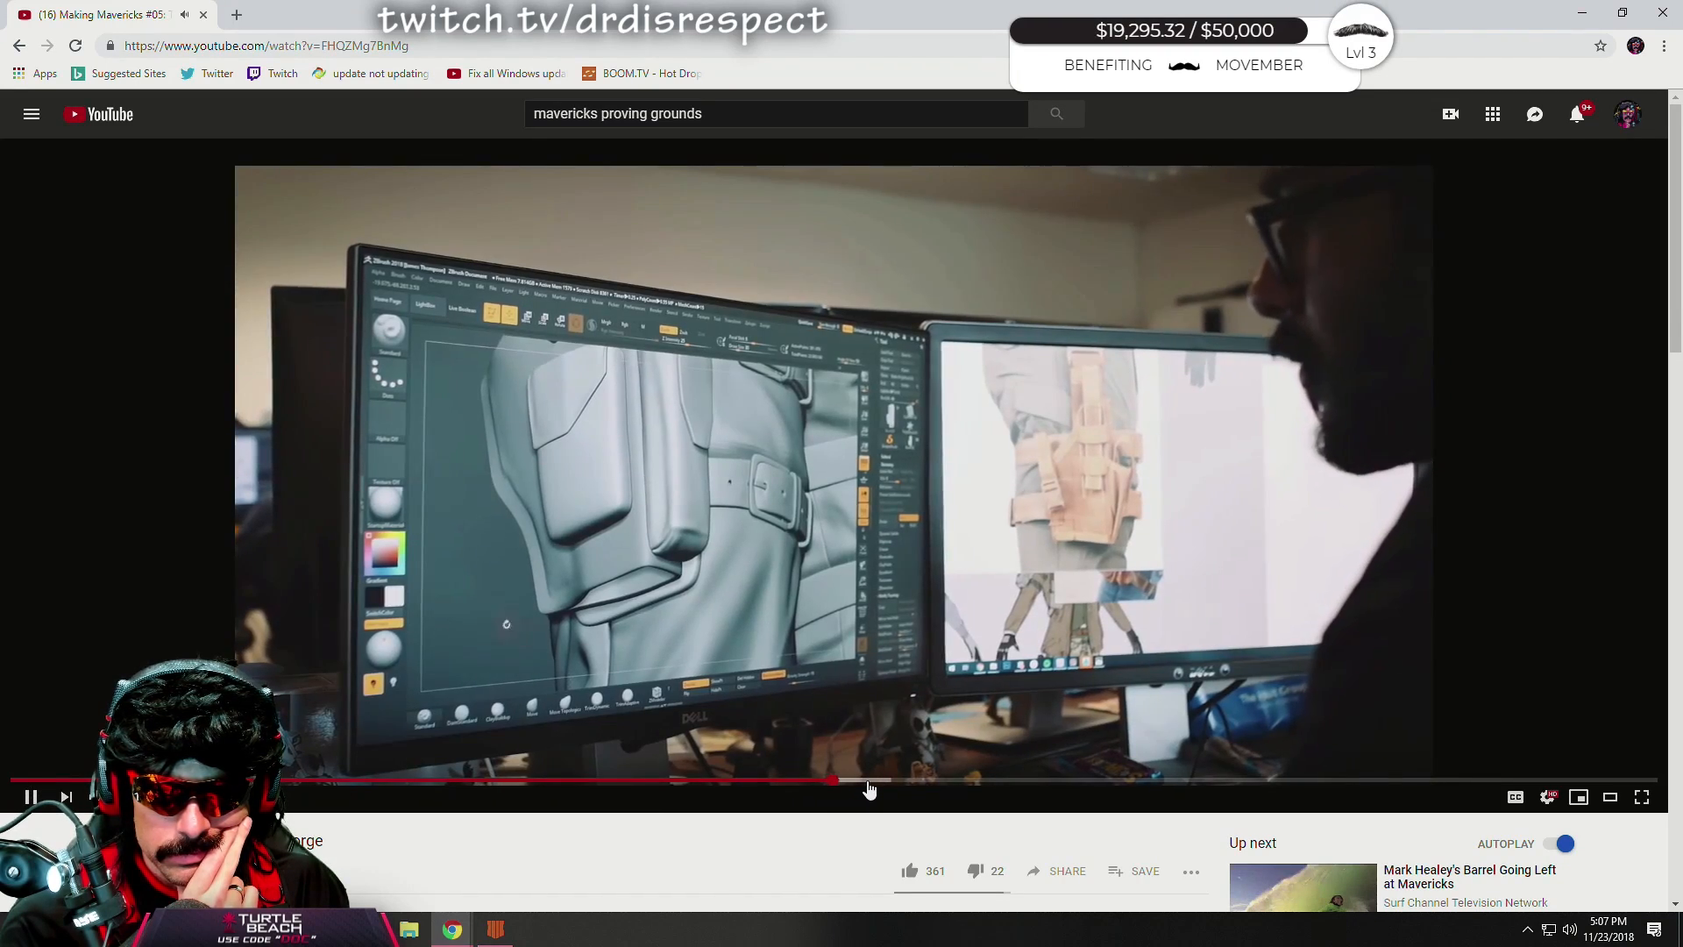
click(841, 780)
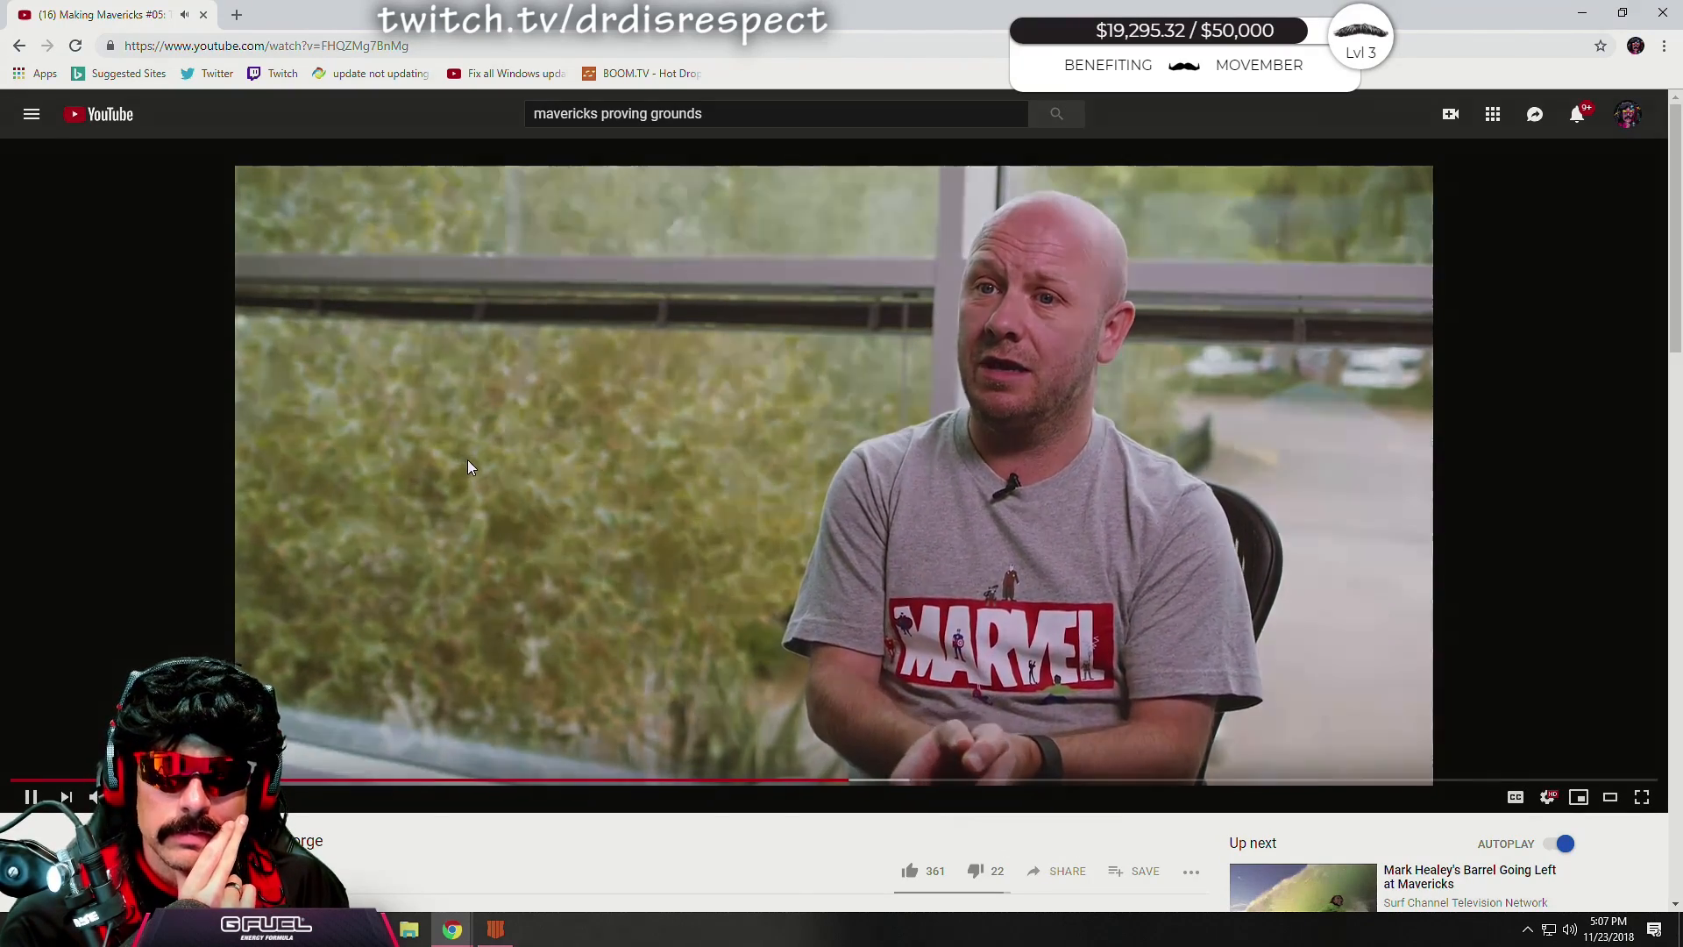
mouse_move(20, 45)
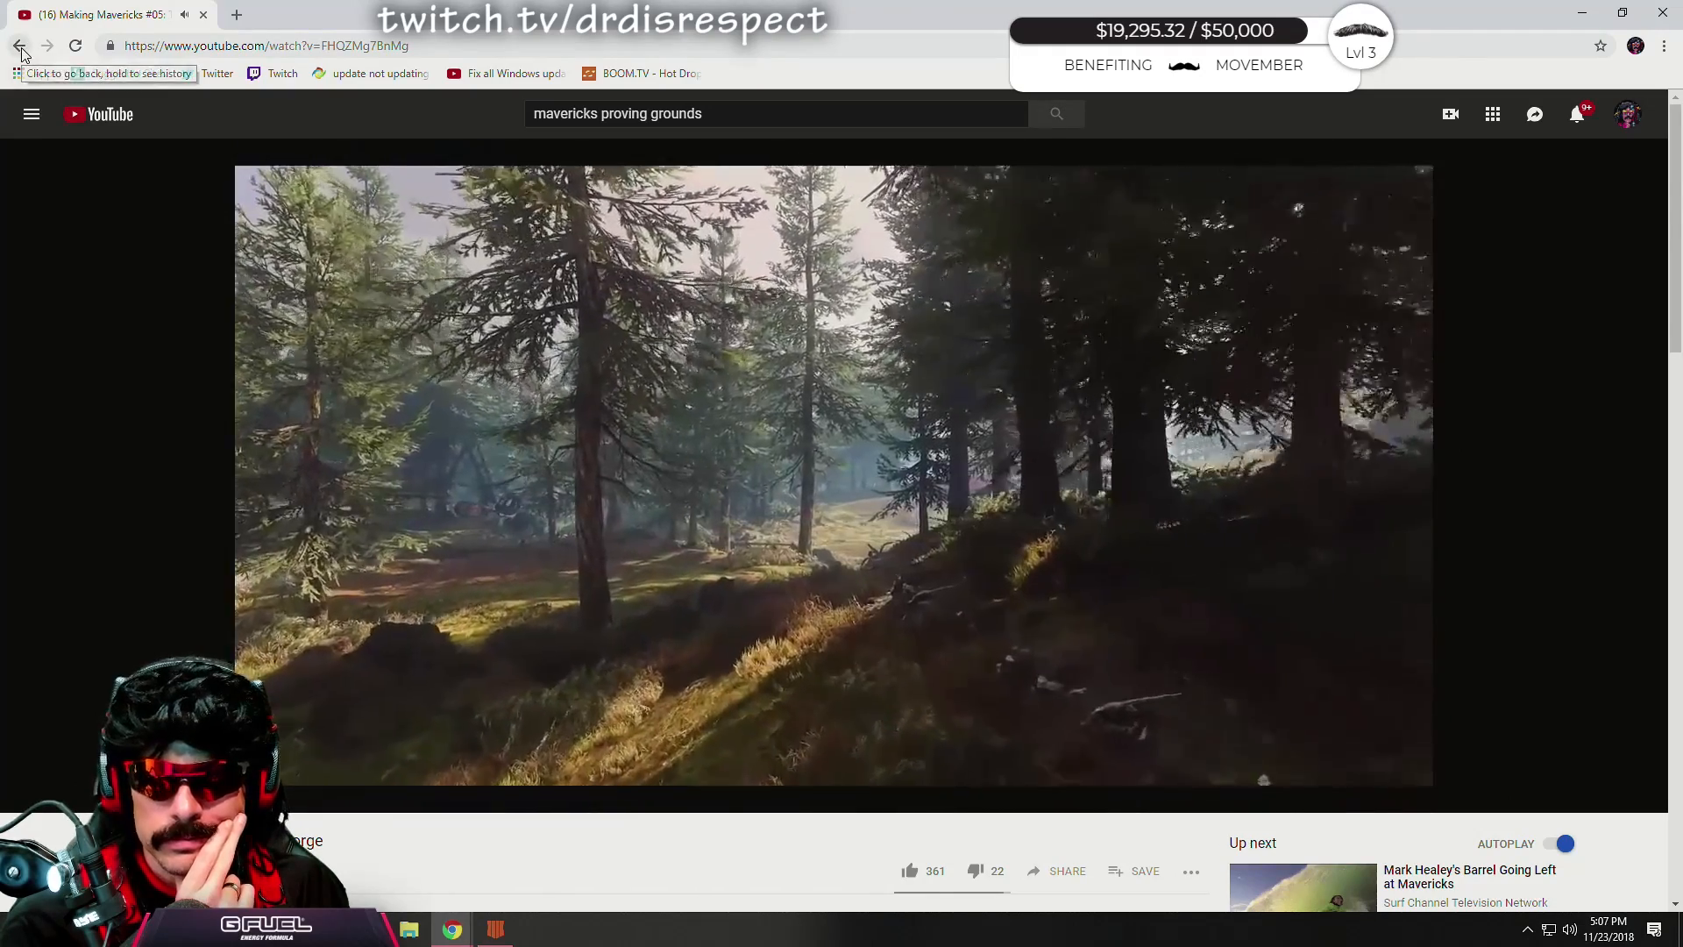
click(19, 45)
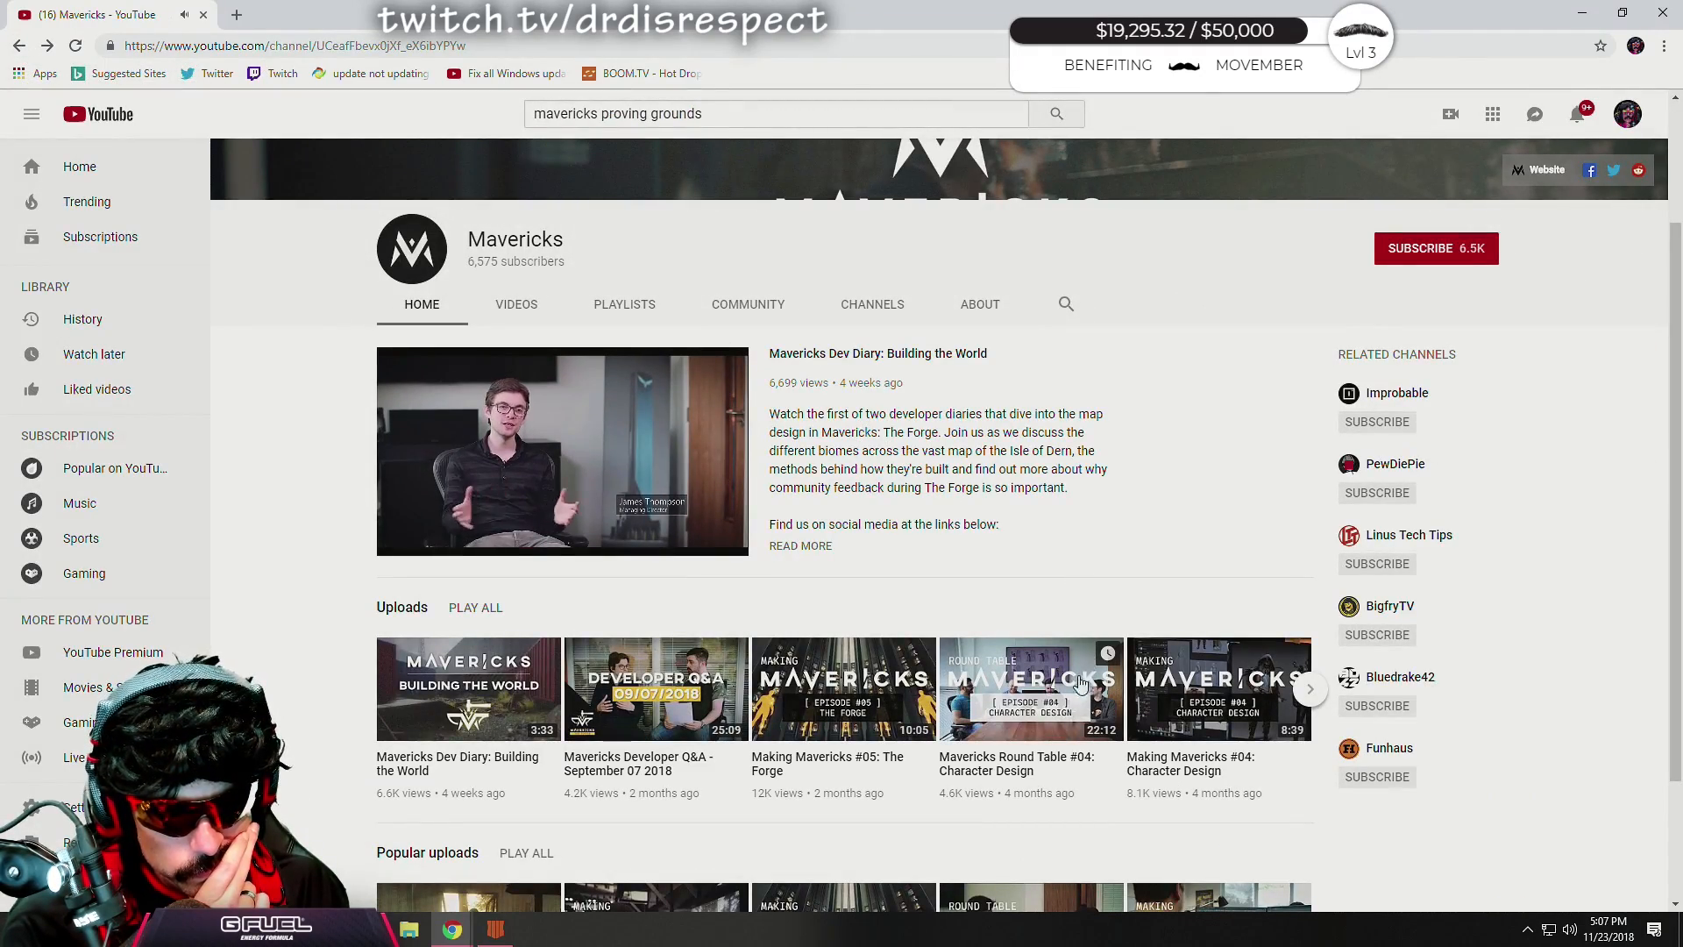
scroll(down, 3)
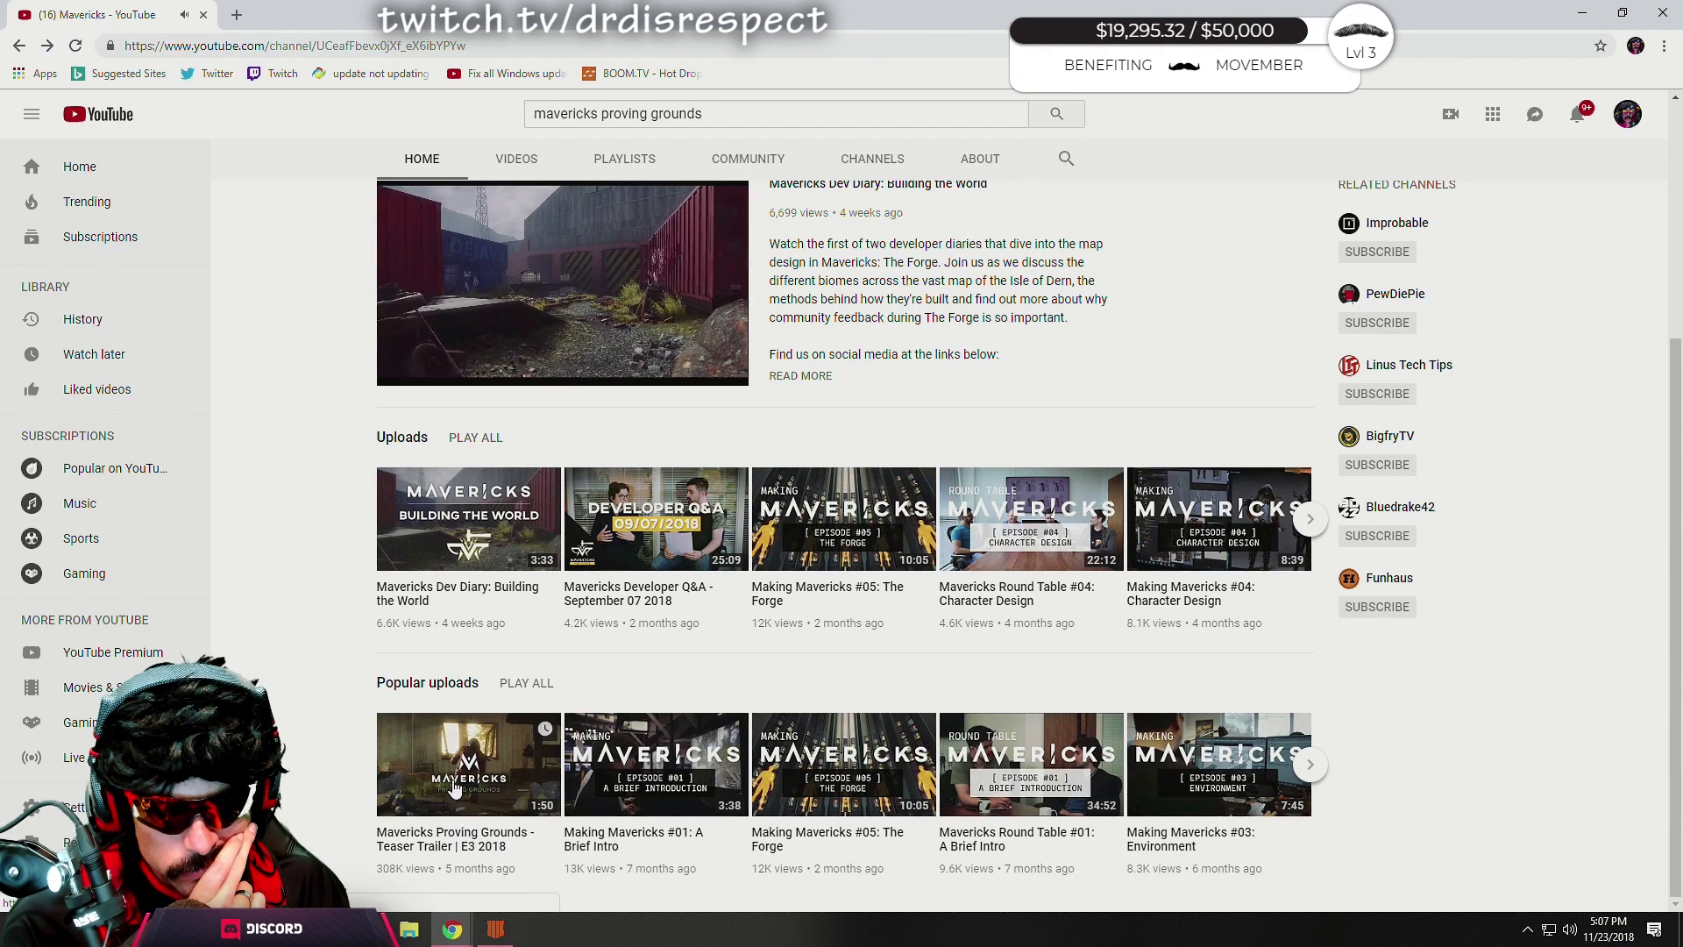
click(468, 763)
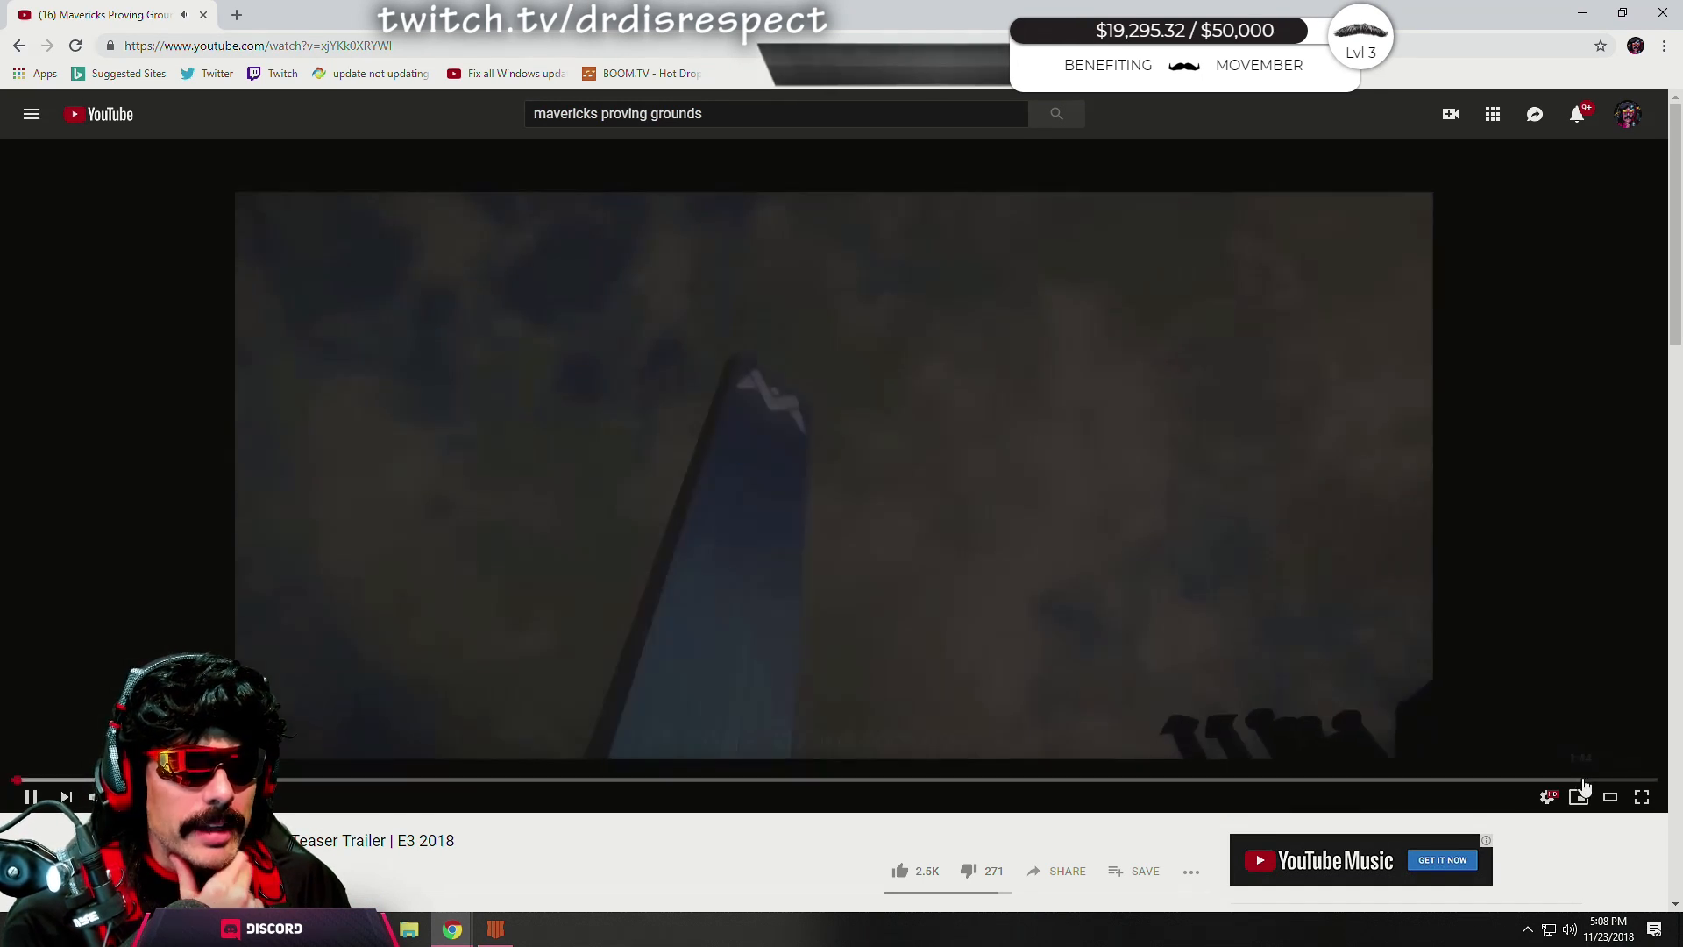
Watch the E3 2018 teaser trailer to its beta sign-up screen, then go back to the channel.
click(1641, 797)
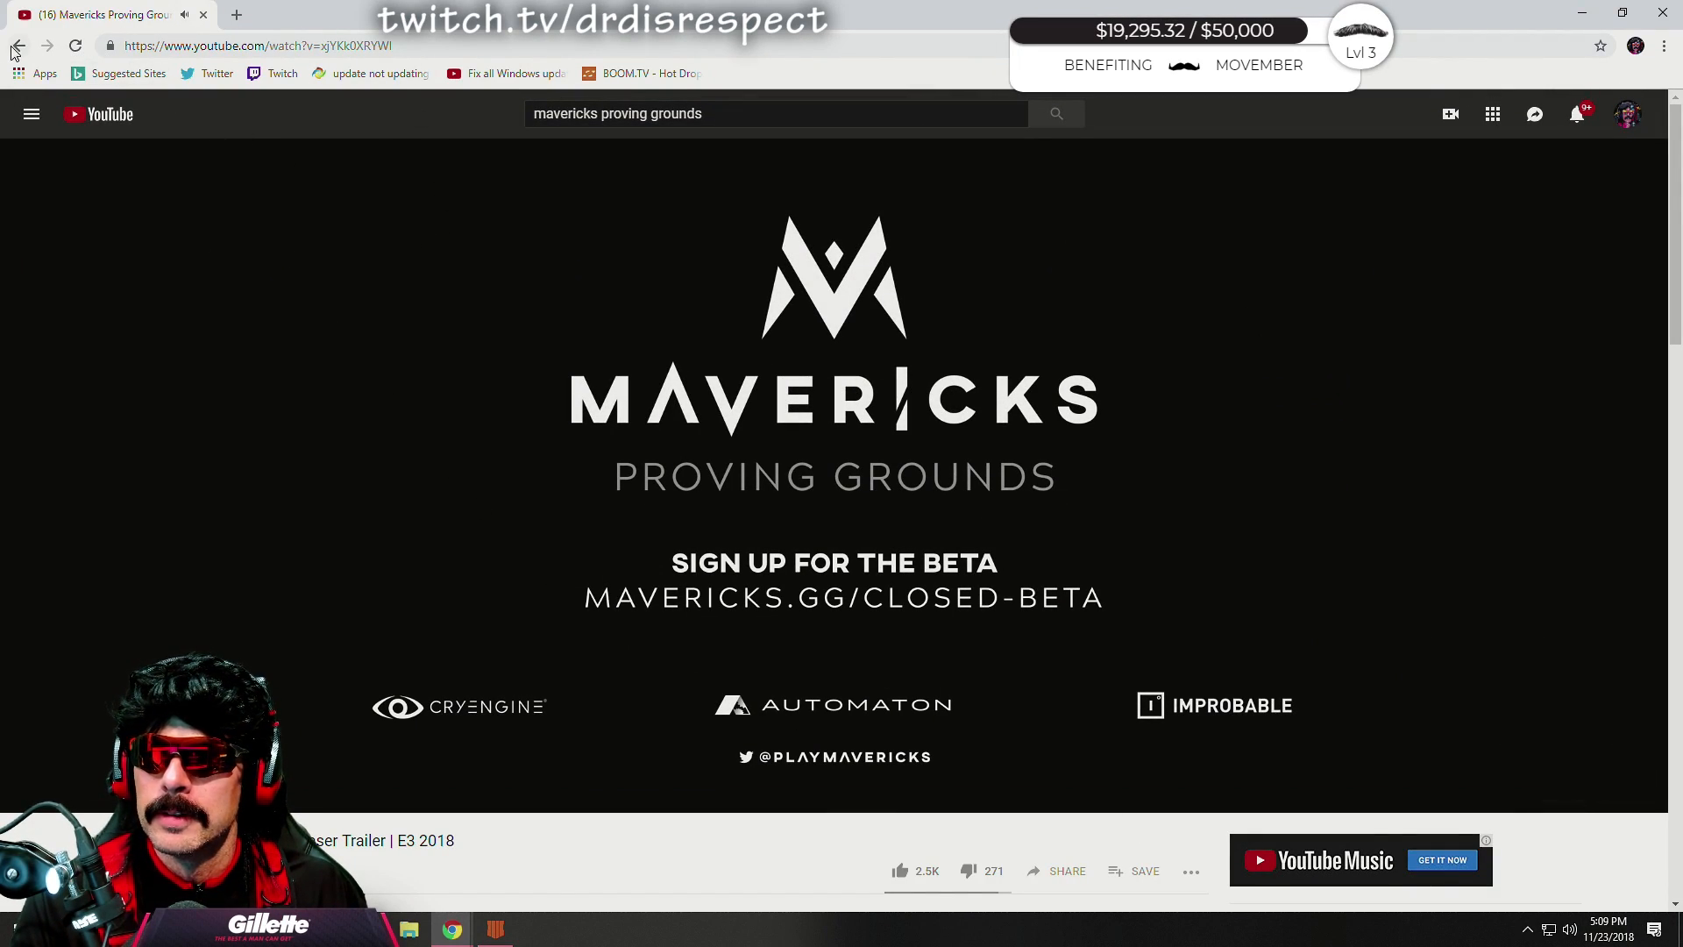
click(19, 45)
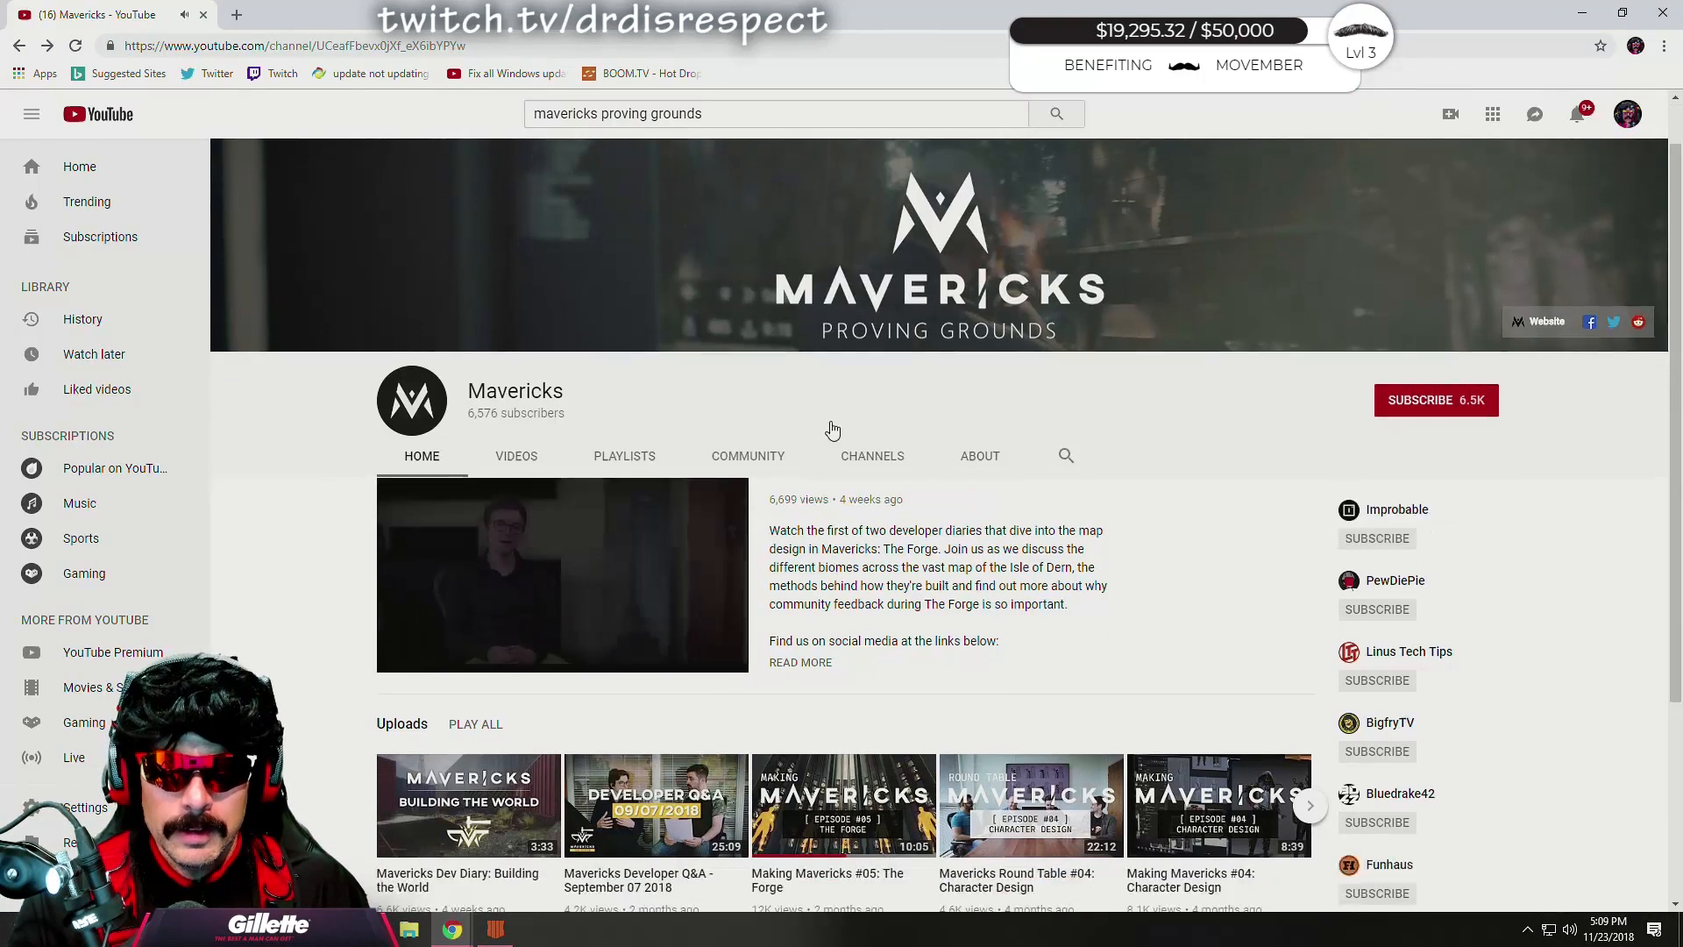
Search YouTube for 'mavericks proving grounds gameplay' using the suggestion list.
scroll(down, 3)
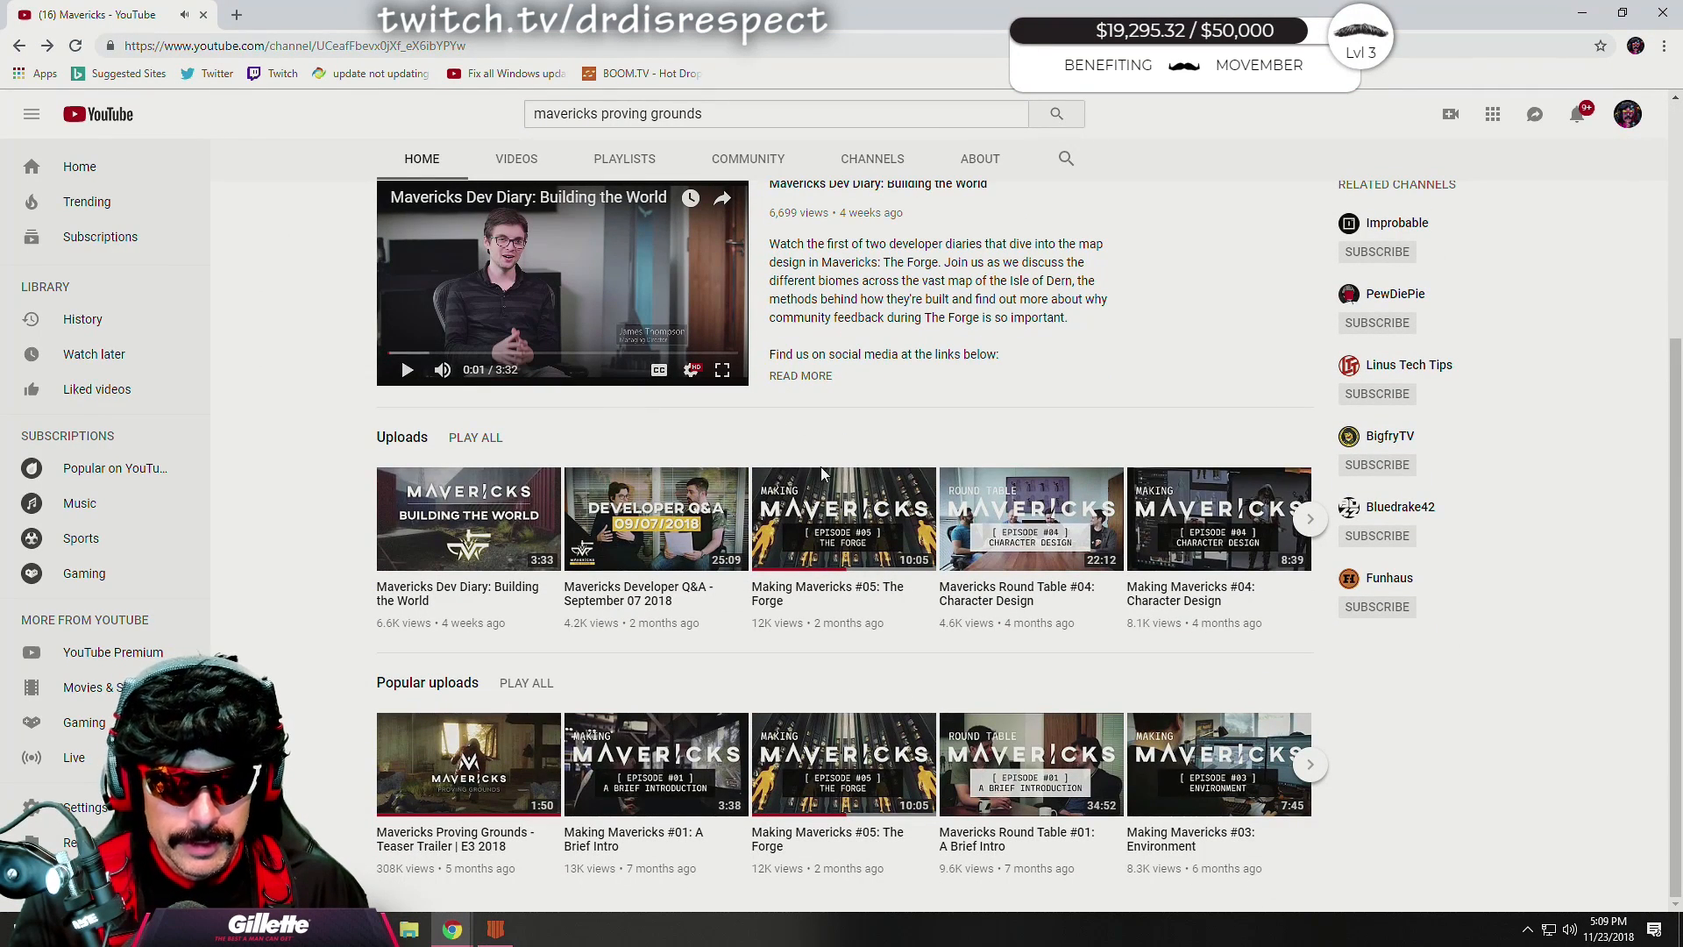
mouse_move(319, 401)
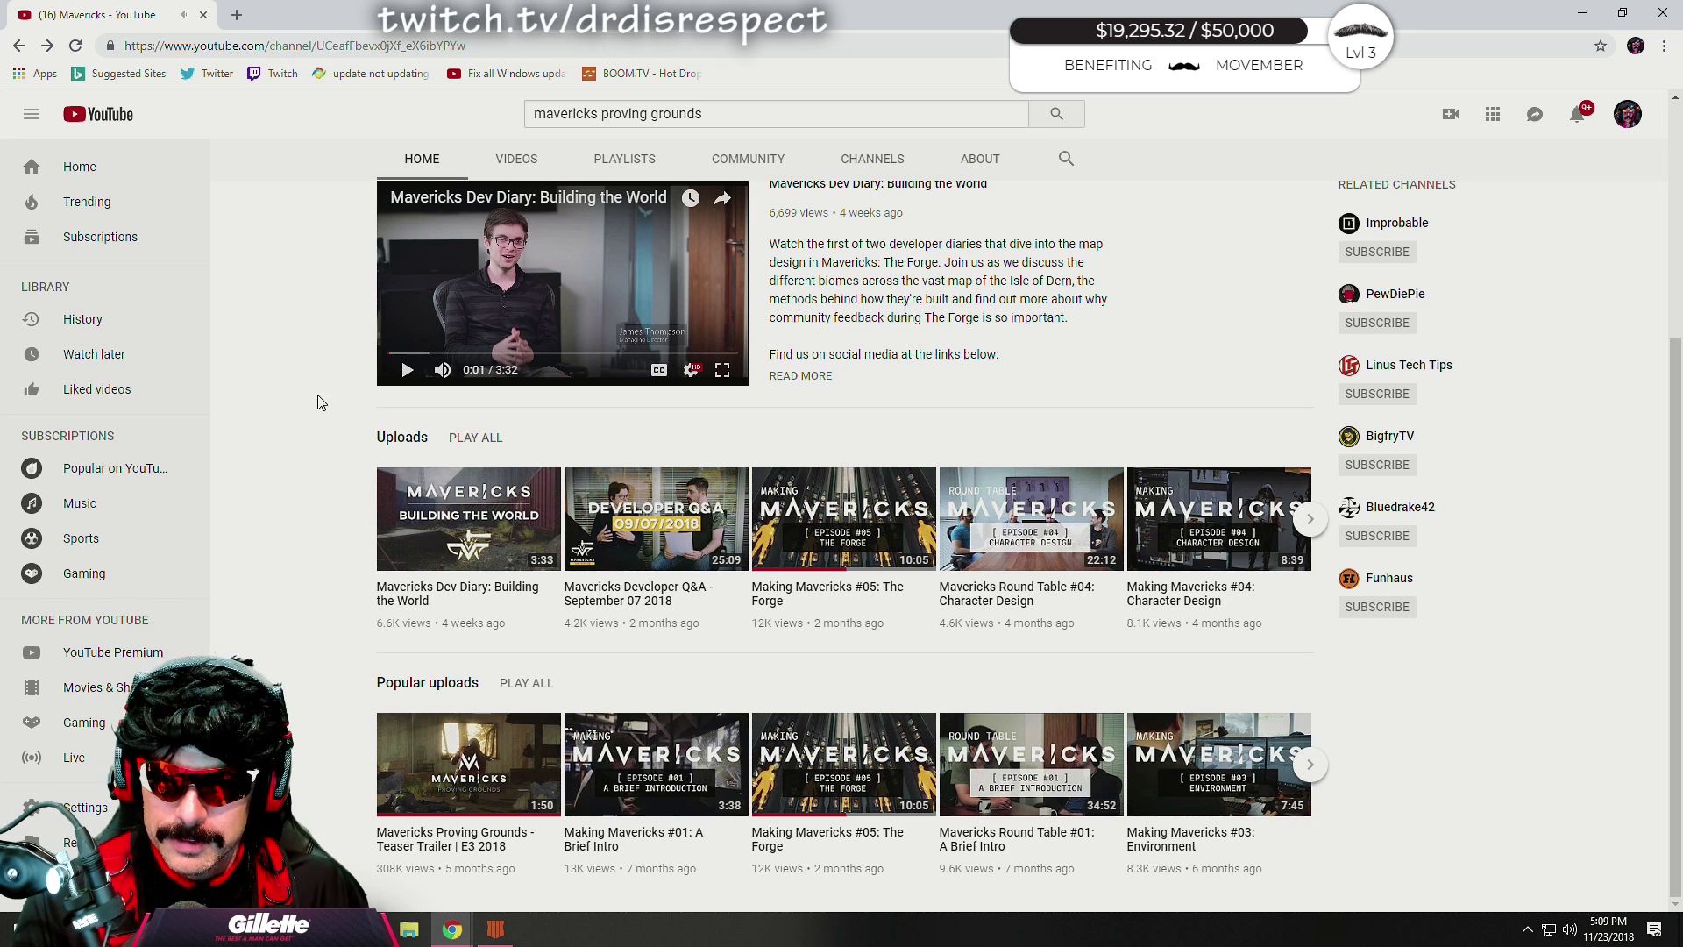
click(773, 114)
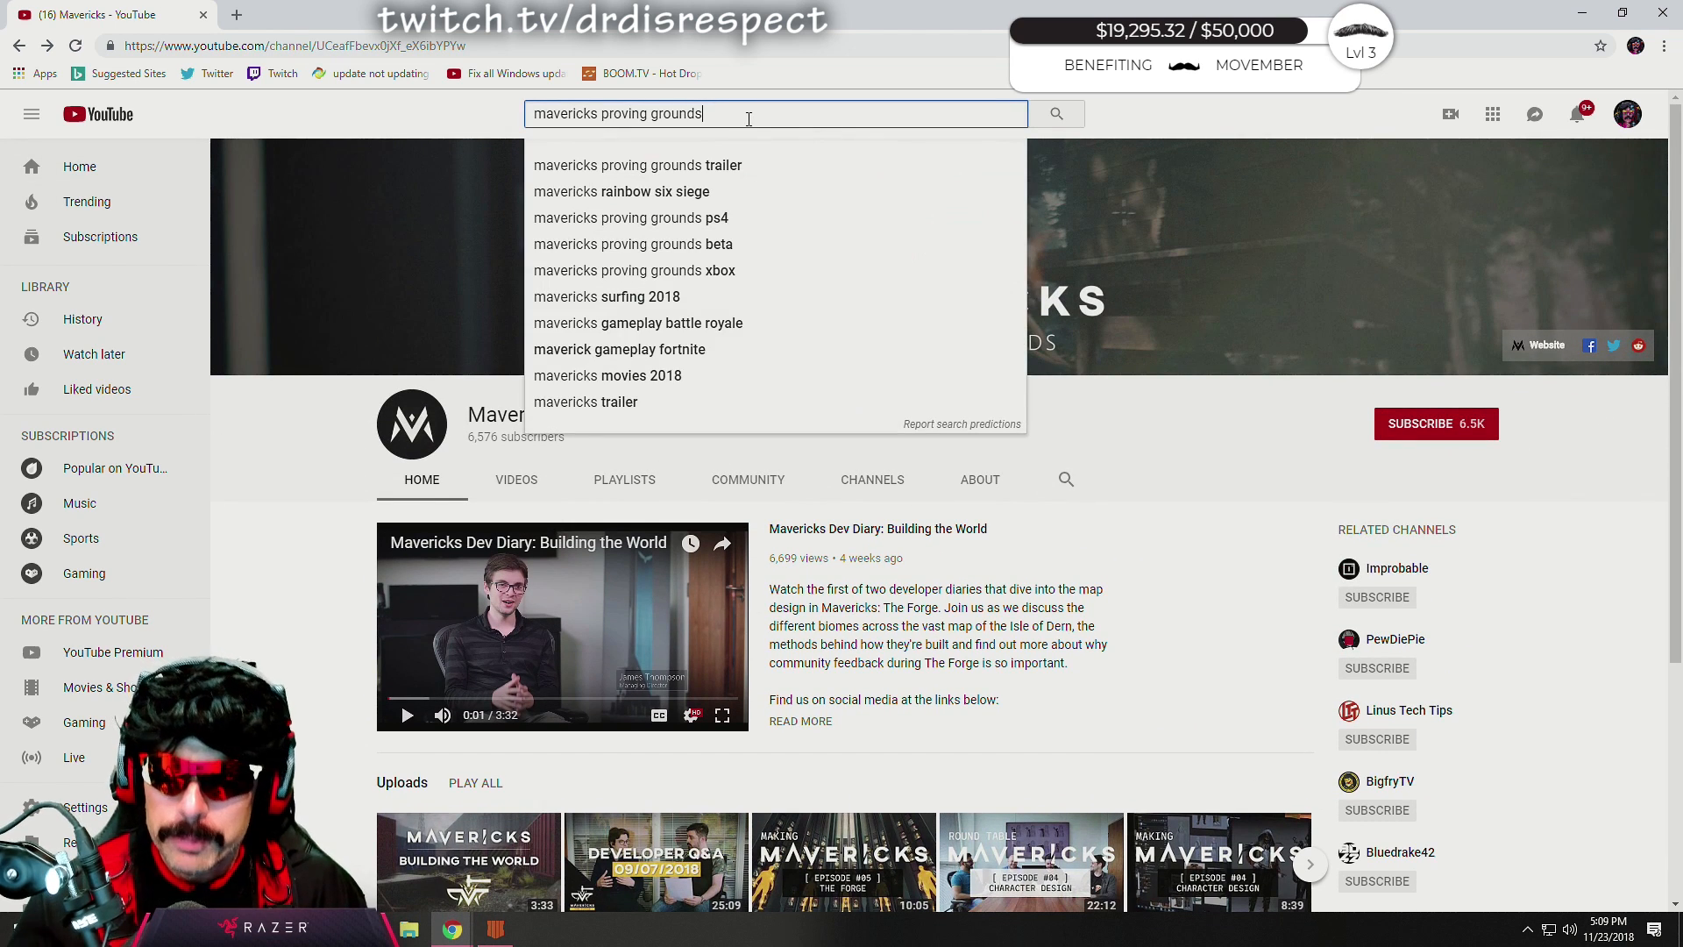
text(gs)
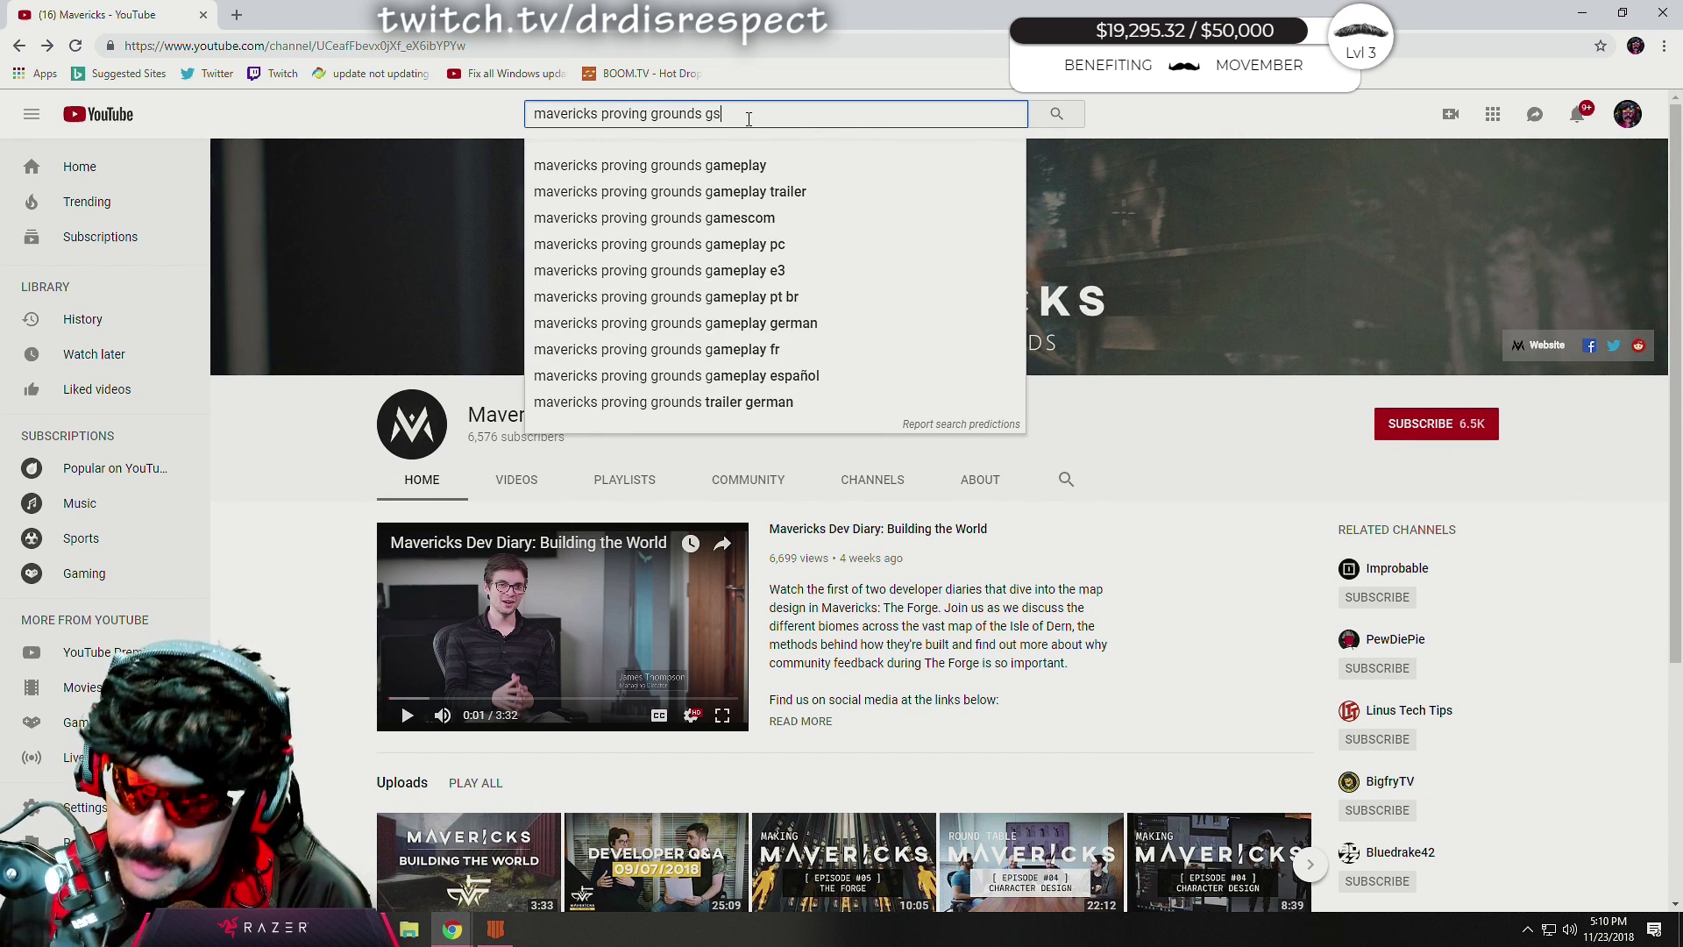
key(Backspace)
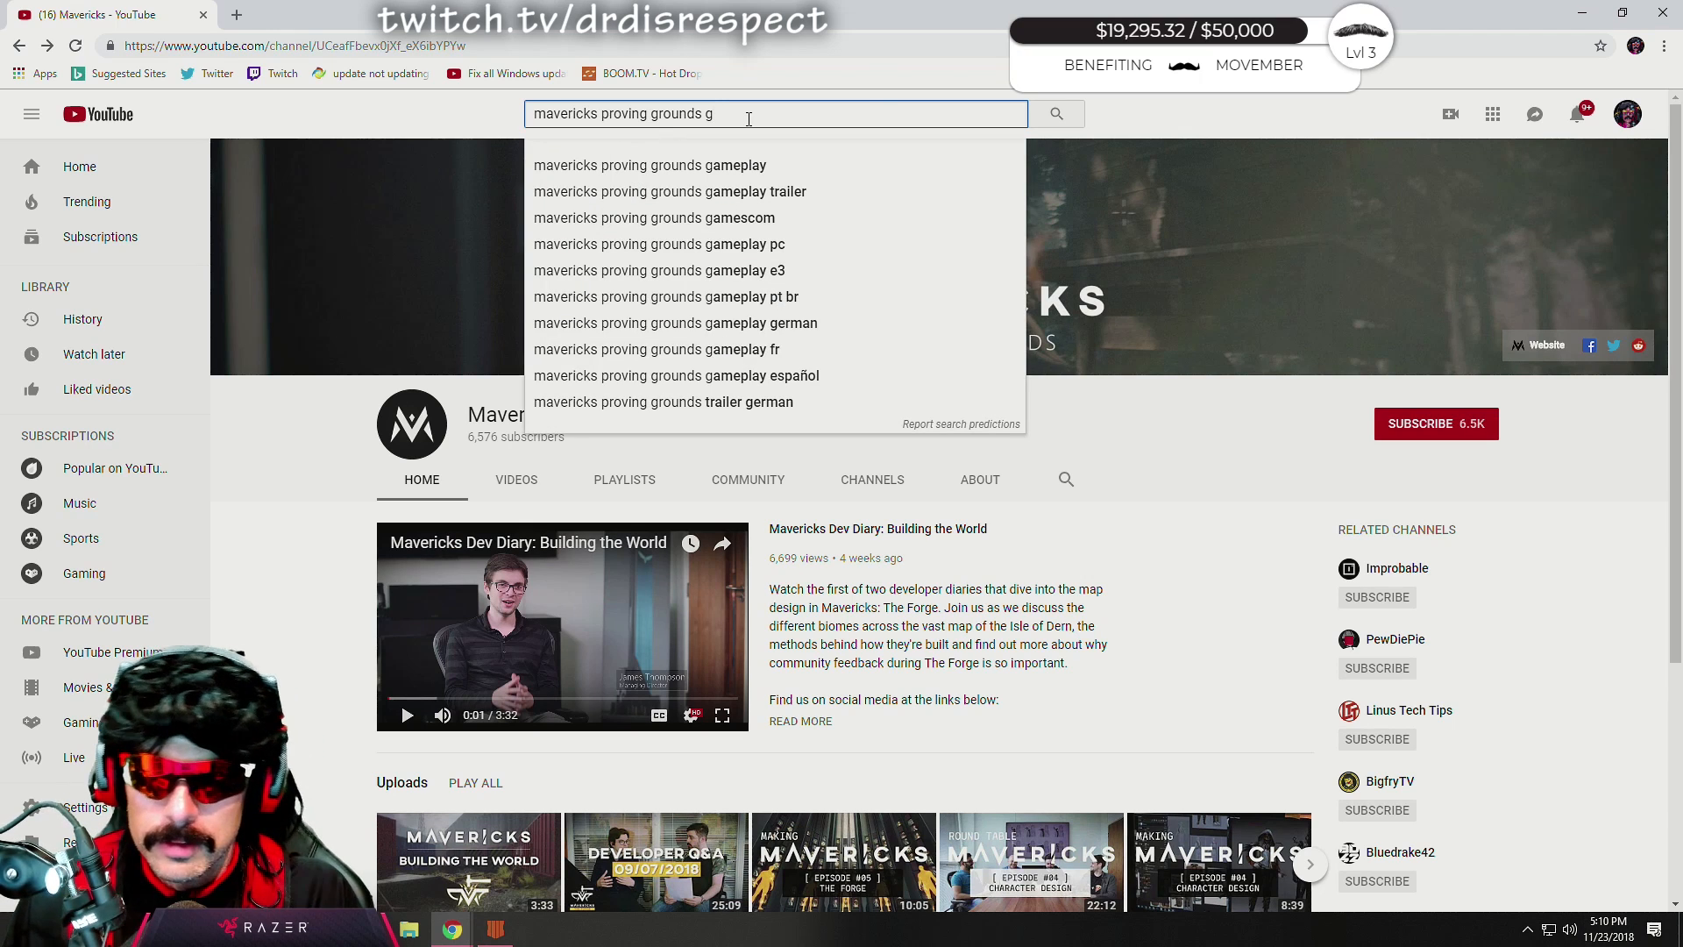
click(649, 164)
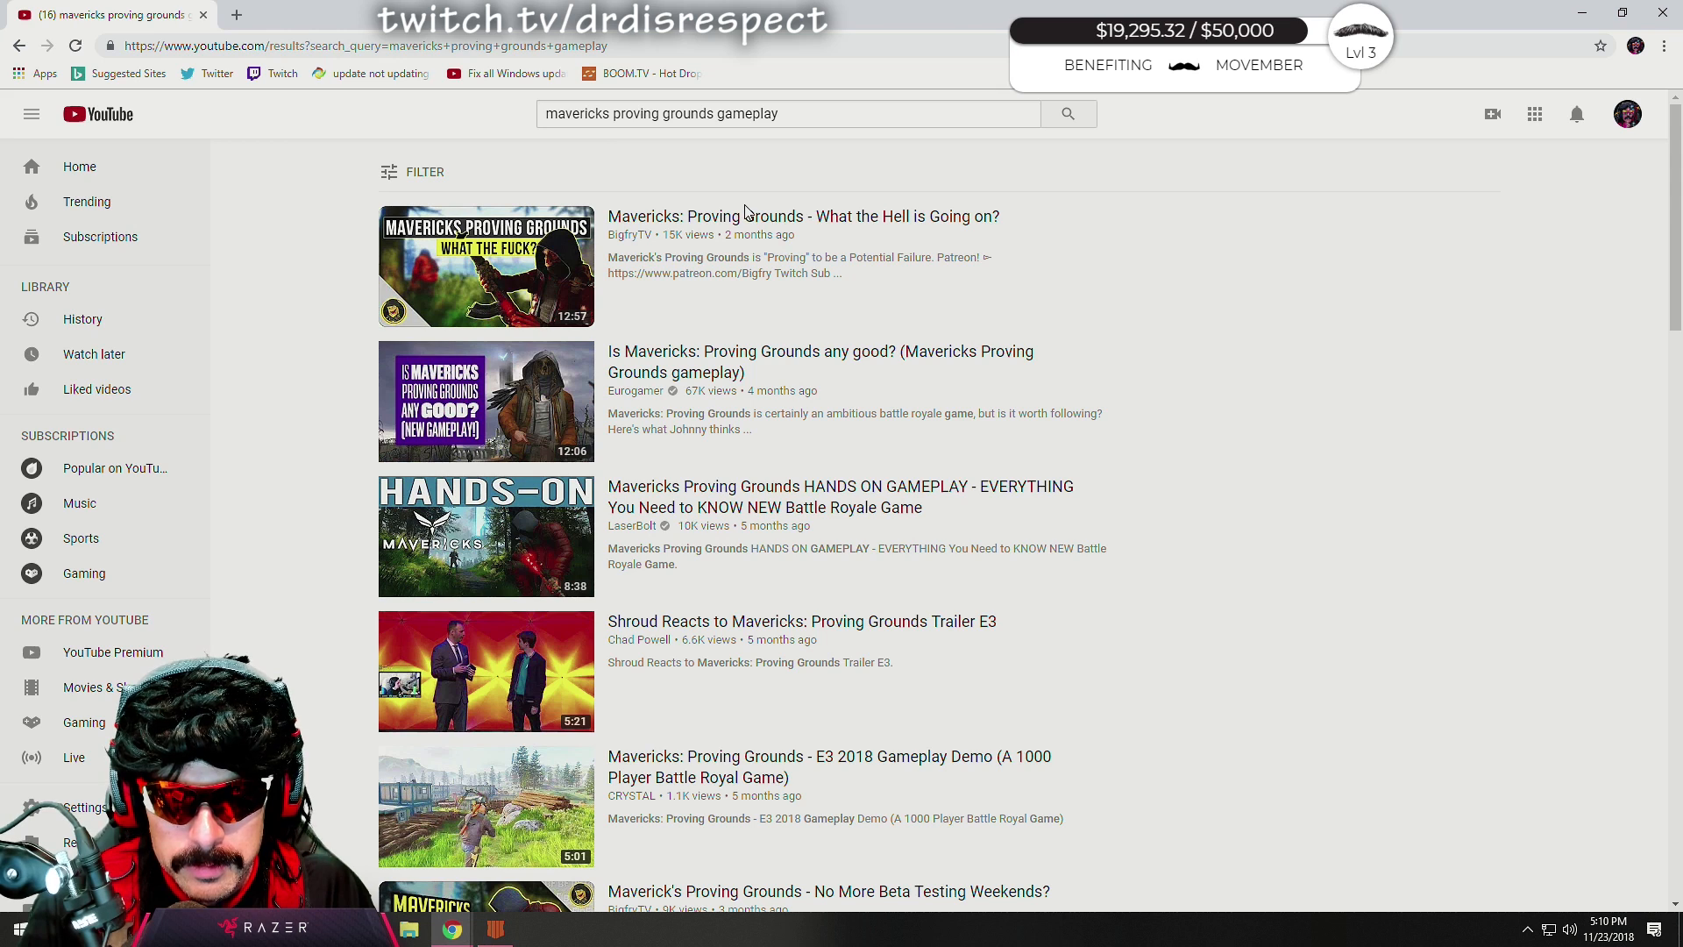
mouse_move(803, 216)
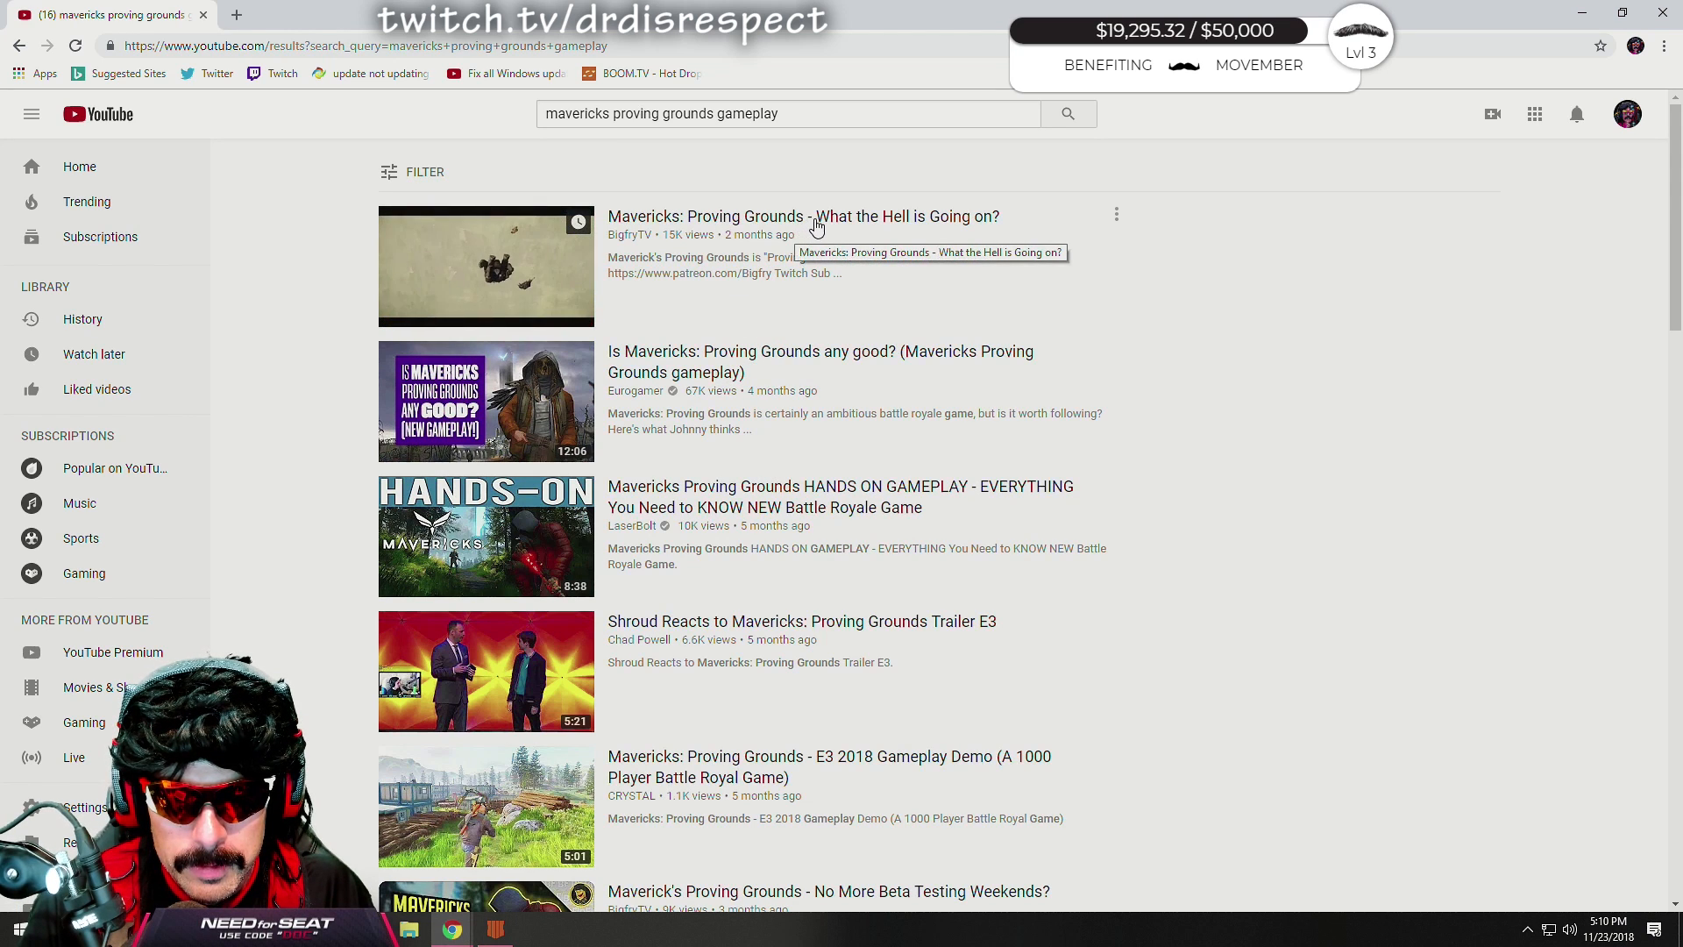
mouse_move(942, 315)
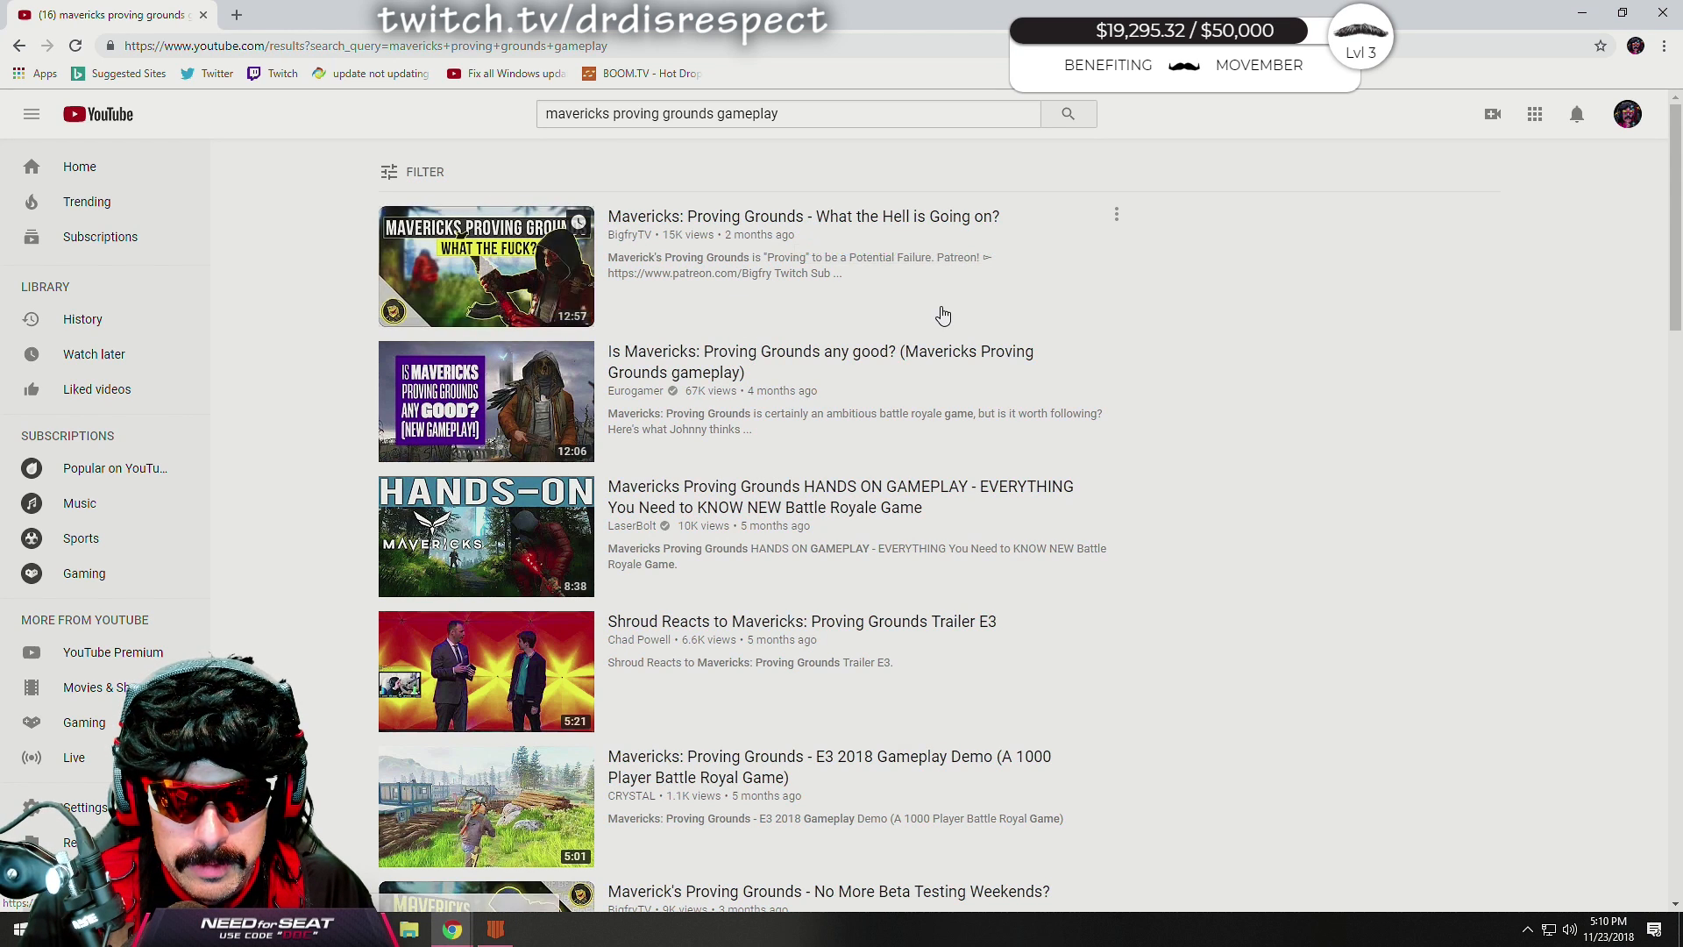
mouse_move(799, 331)
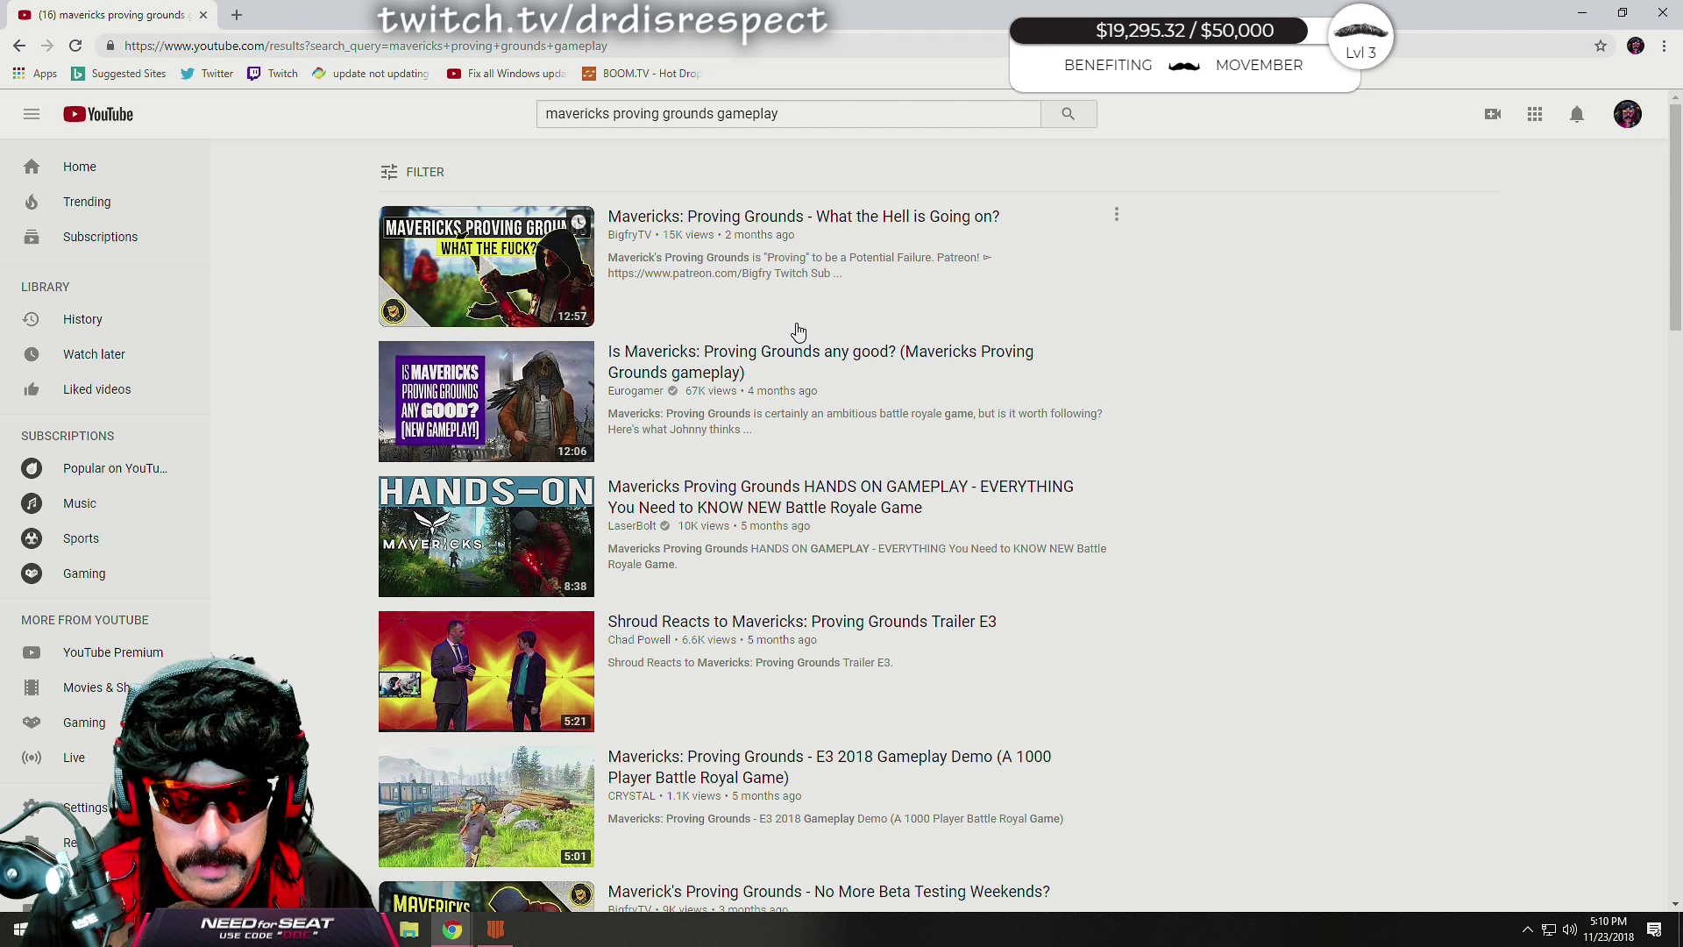
mouse_move(794, 318)
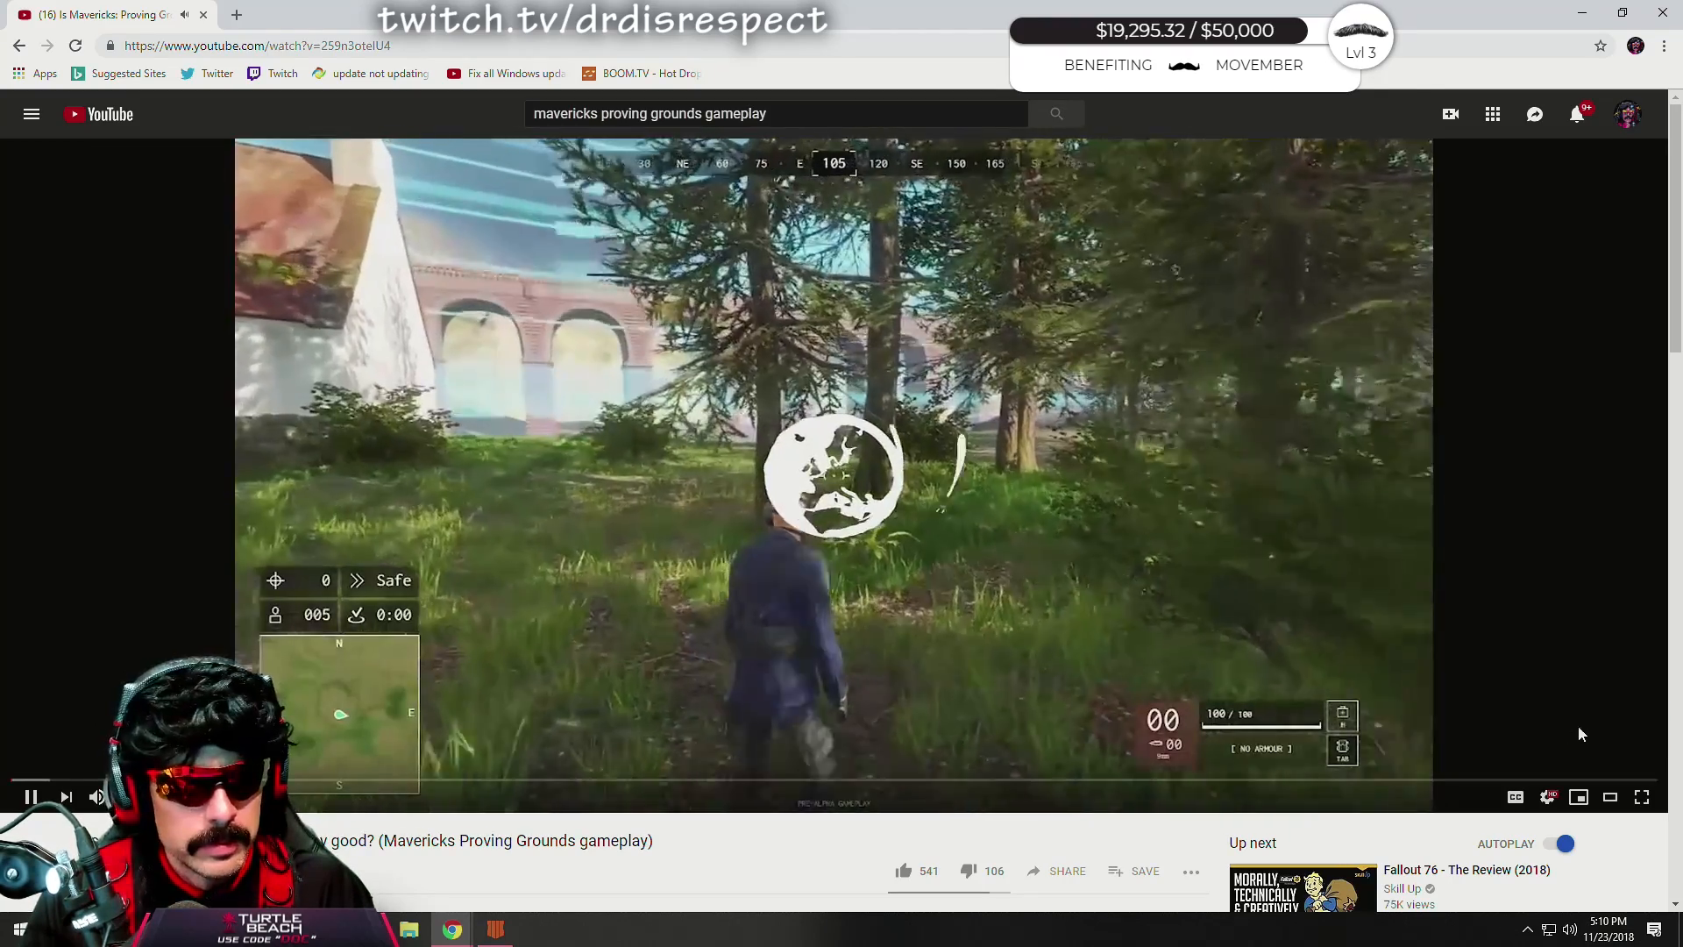
mouse_move(1641, 797)
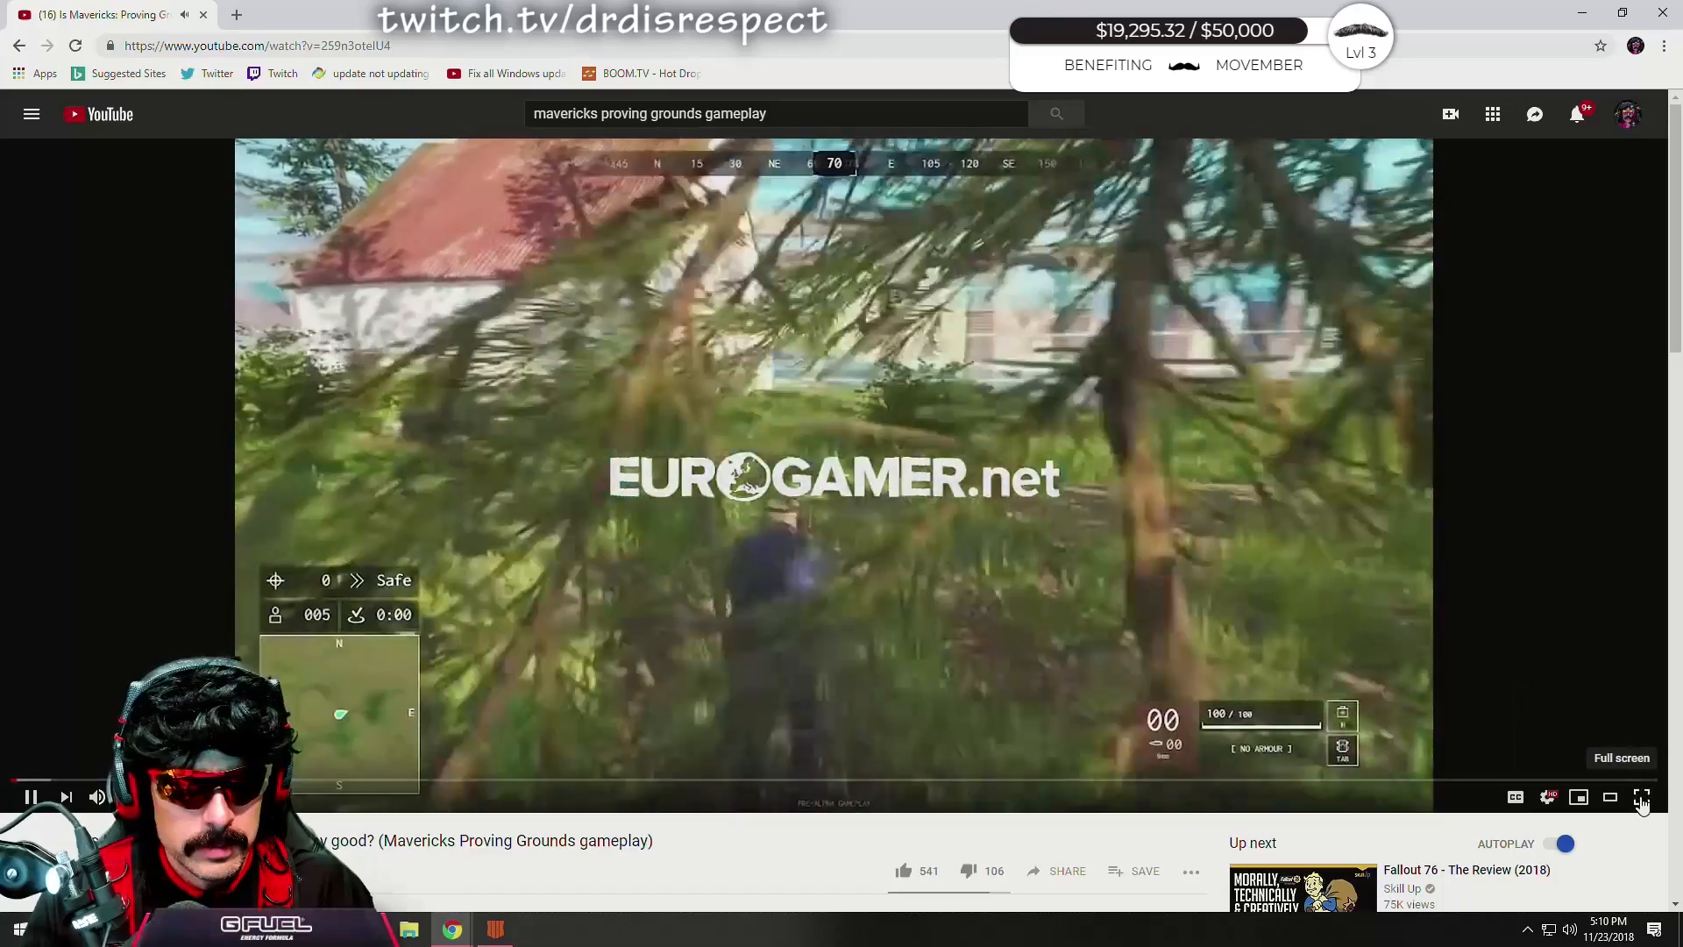
Watch Eurogamer's 'Is Mavericks: Proving Grounds any good?' full screen, skipping several minutes ahead.
click(1641, 797)
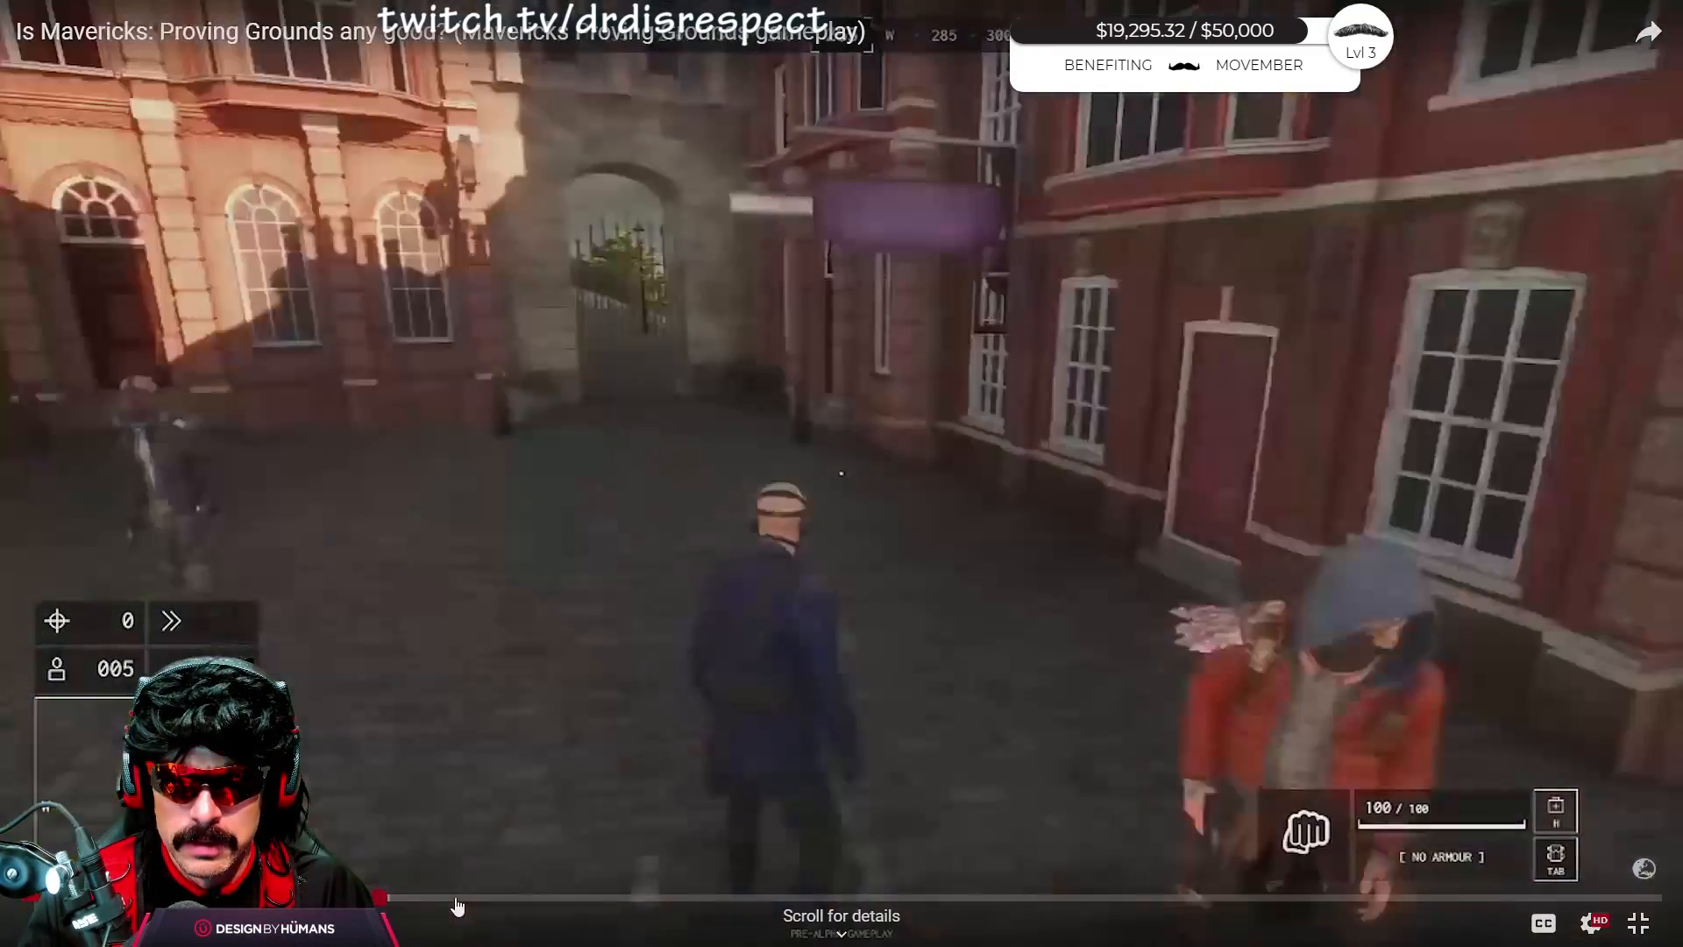
click(430, 897)
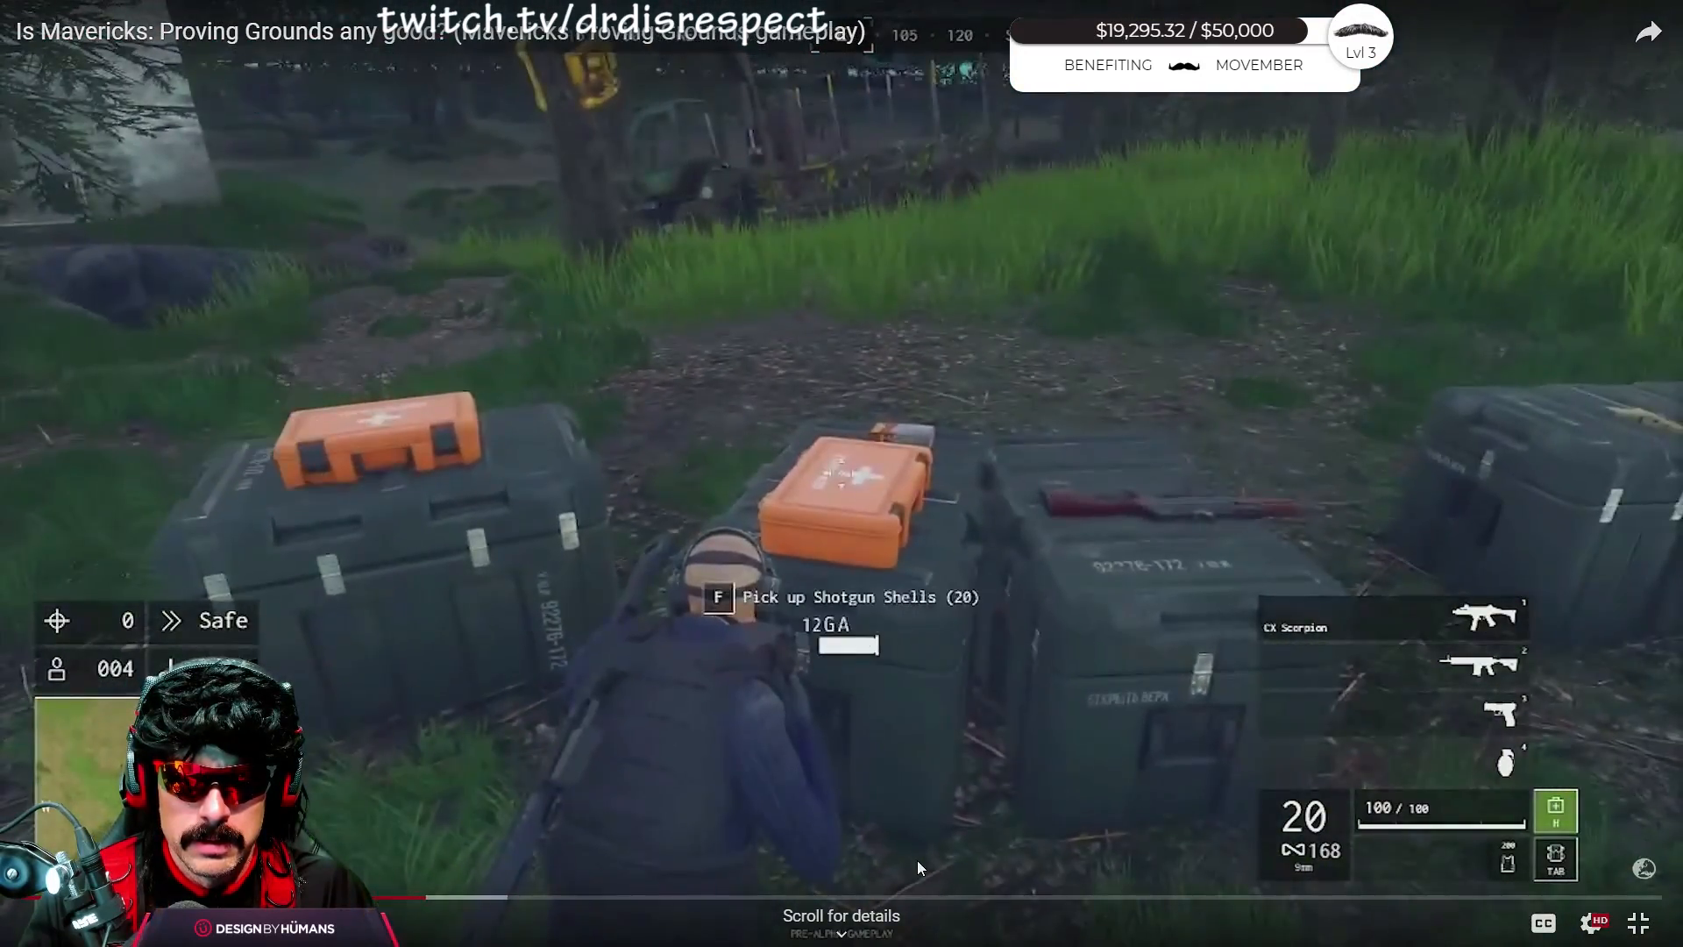
click(472, 899)
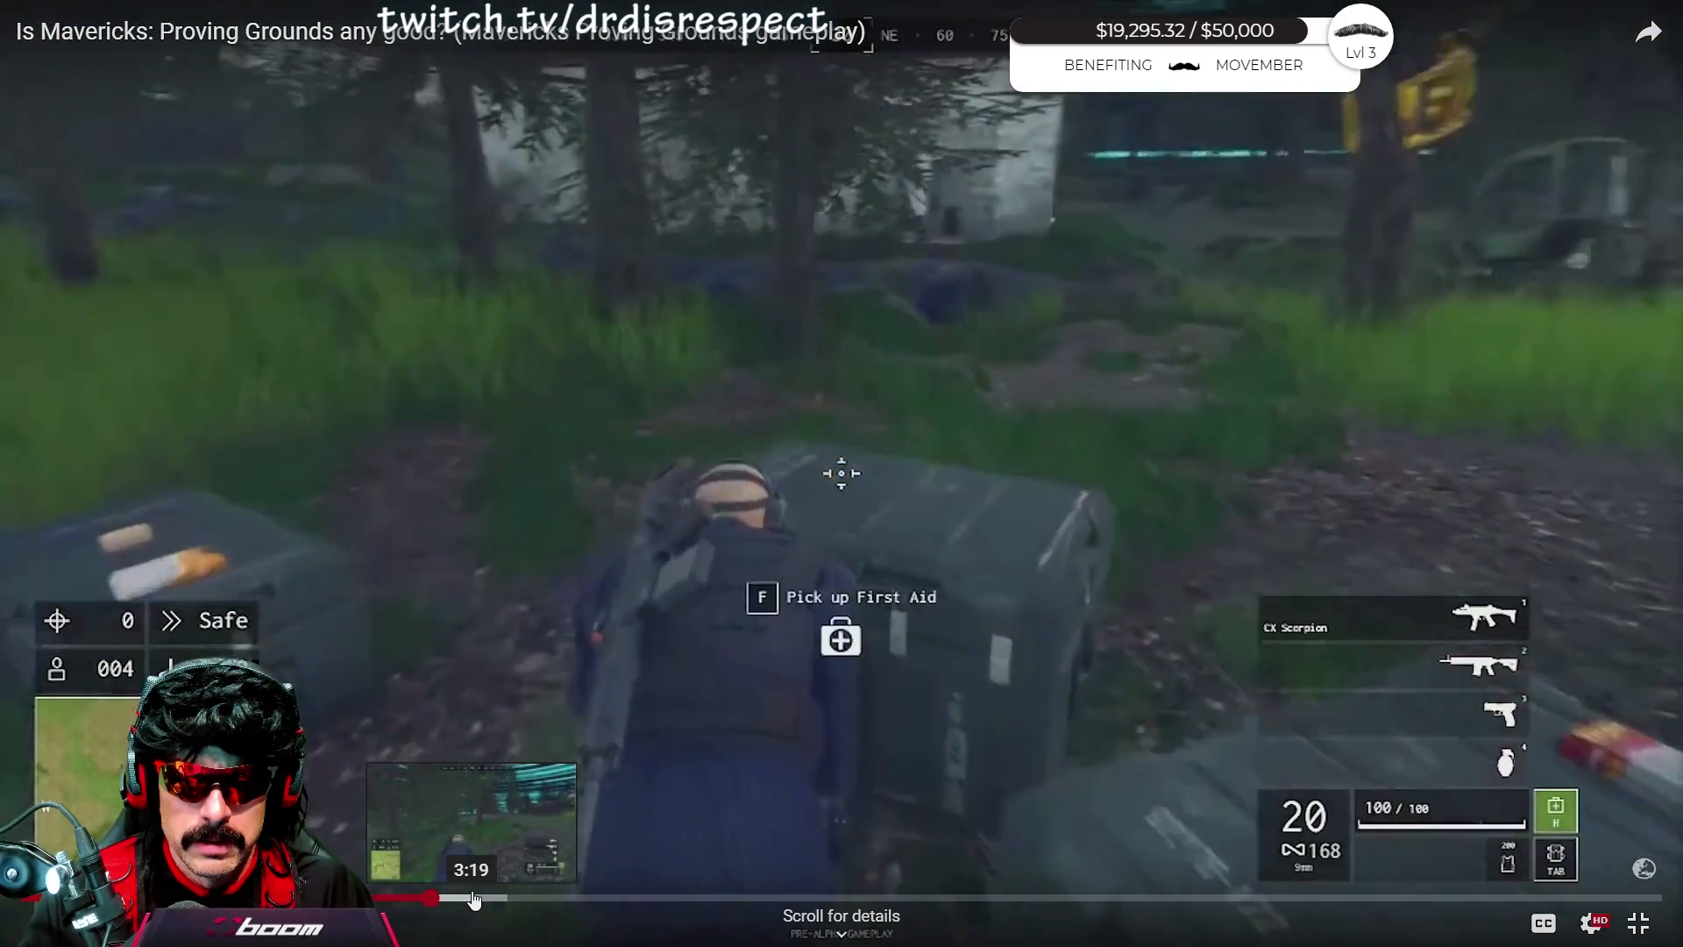